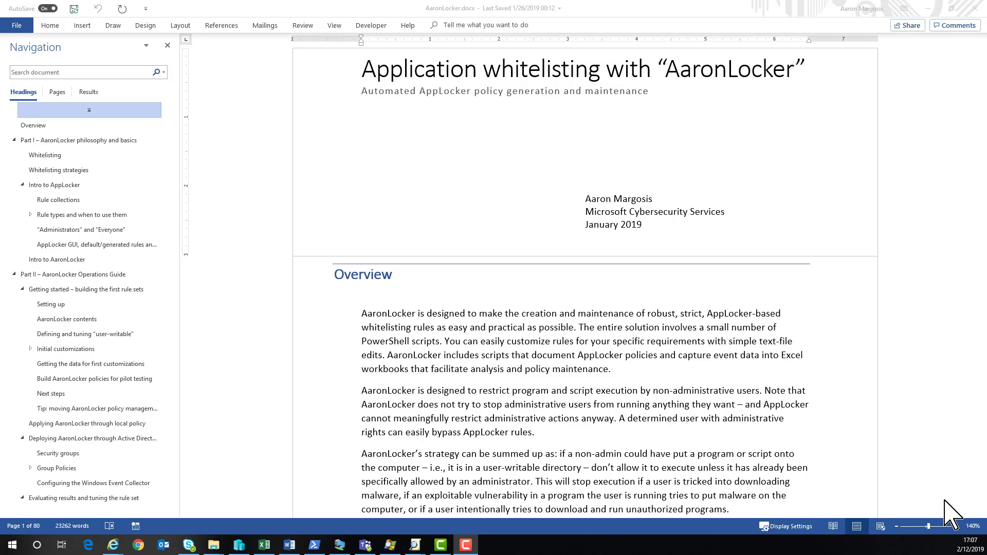
pyautogui.moveTo(86, 178)
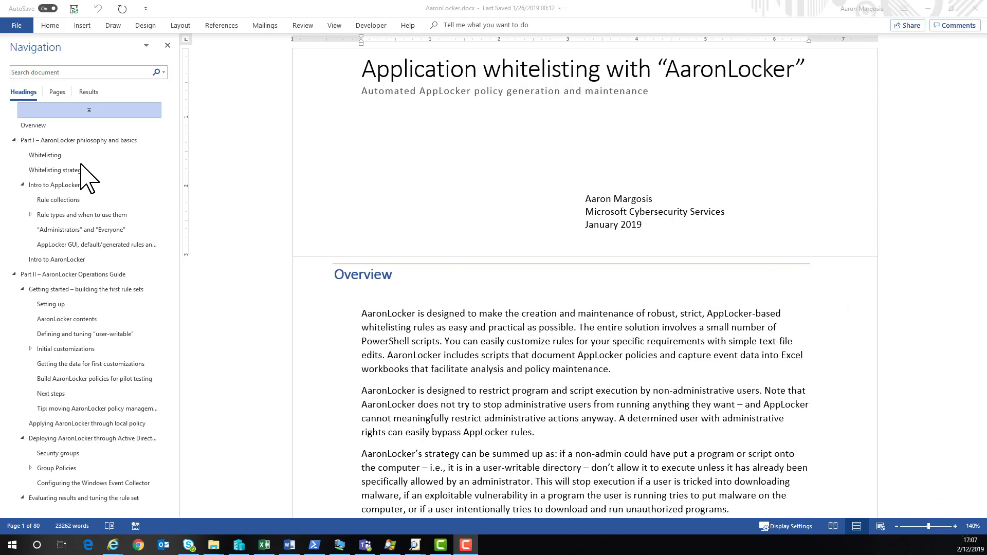
# Jump through the Whitelisting, Intro to AppLocker, Intro to AaronLocker and Part II headings
pyautogui.click(45, 155)
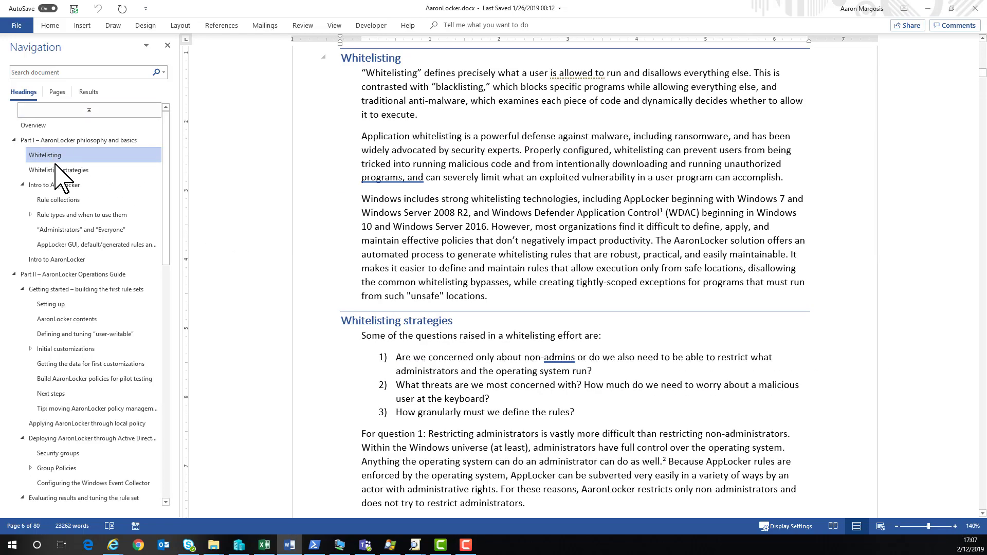
pyautogui.click(54, 184)
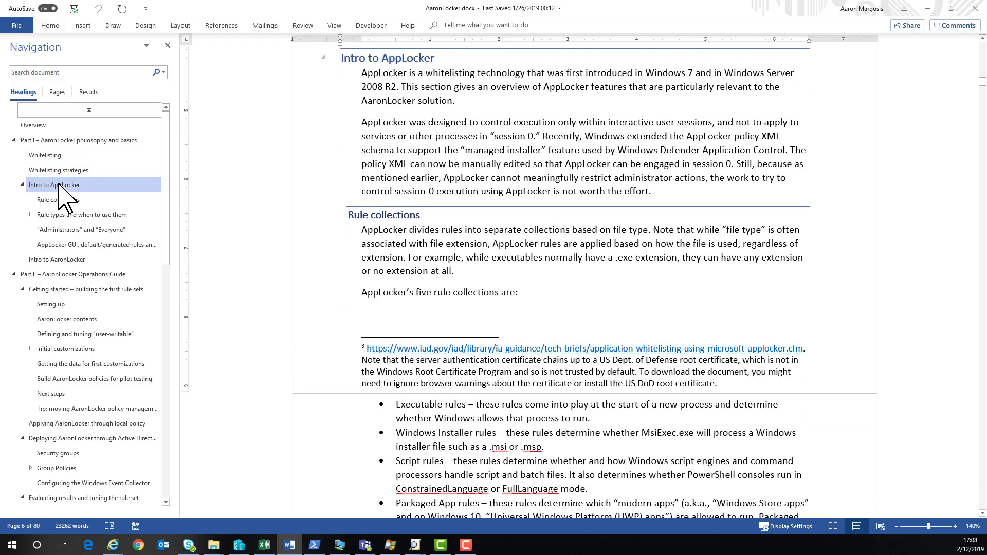
pyautogui.click(56, 260)
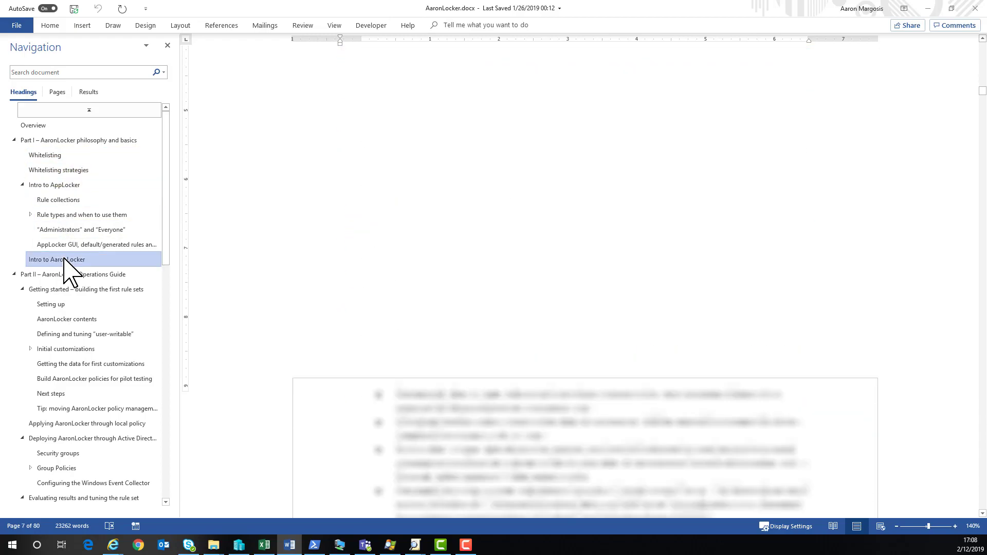
pyautogui.click(55, 259)
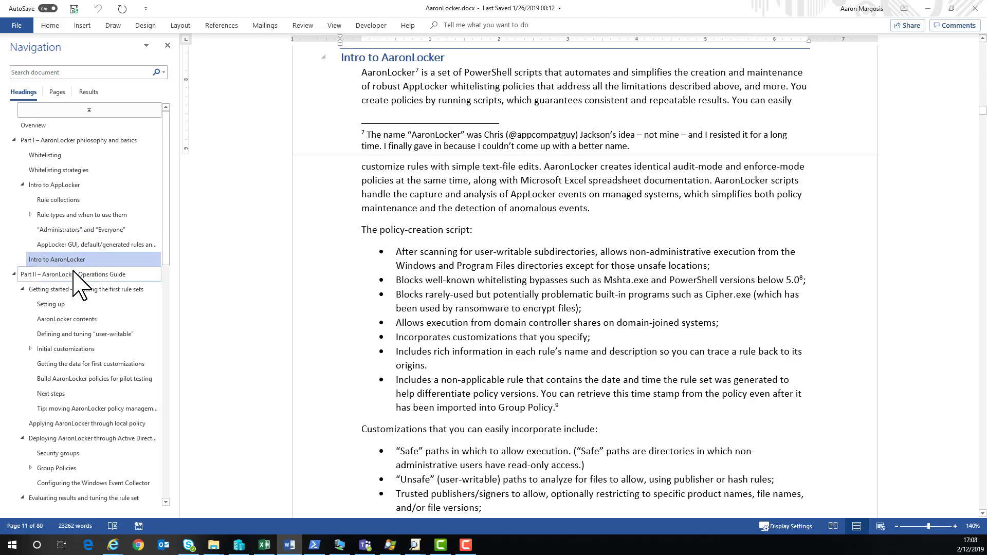
pyautogui.click(74, 273)
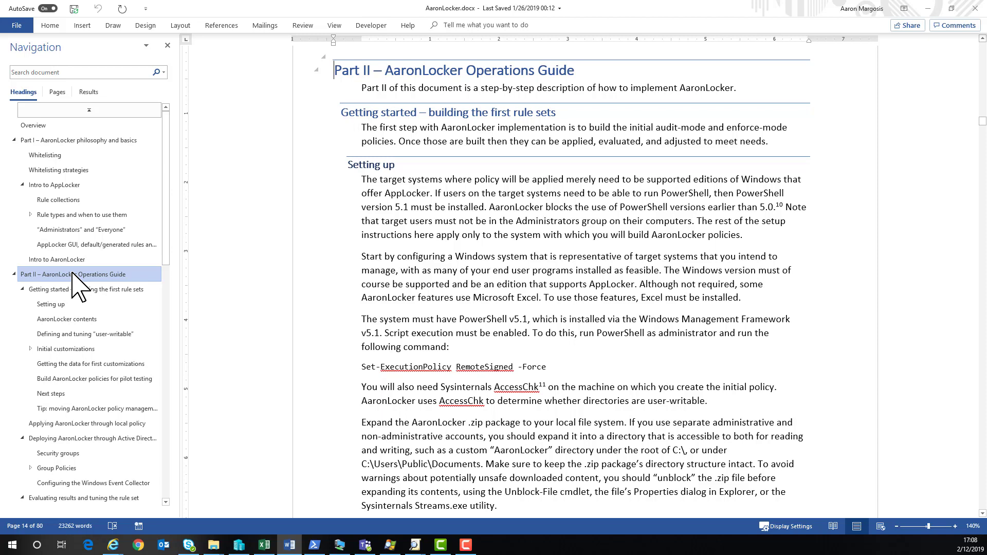
# Continue through Setting up and AaronLocker contents to 'Defining and tuning user-writable'
pyautogui.click(50, 305)
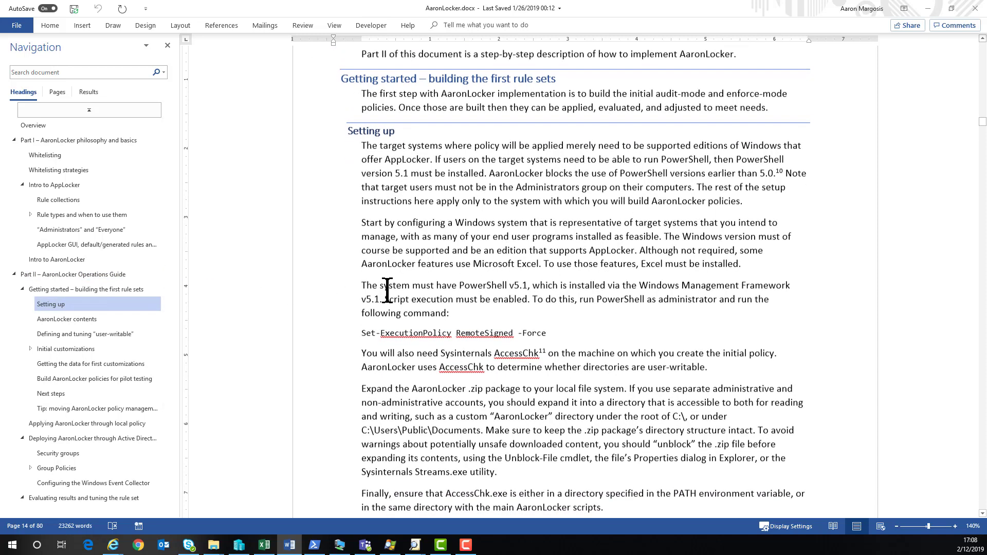
pyautogui.click(66, 319)
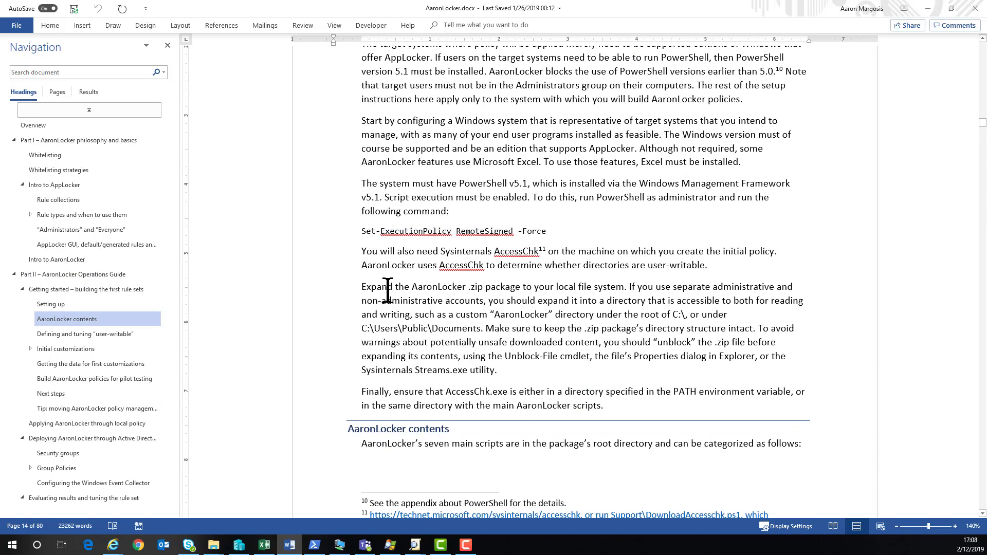
pyautogui.scroll(-3)
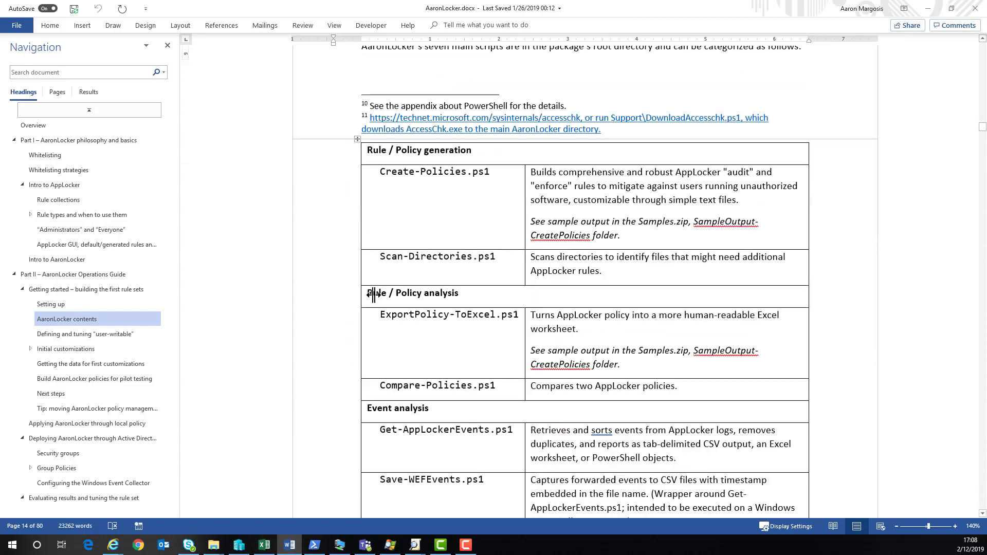
pyautogui.click(85, 333)
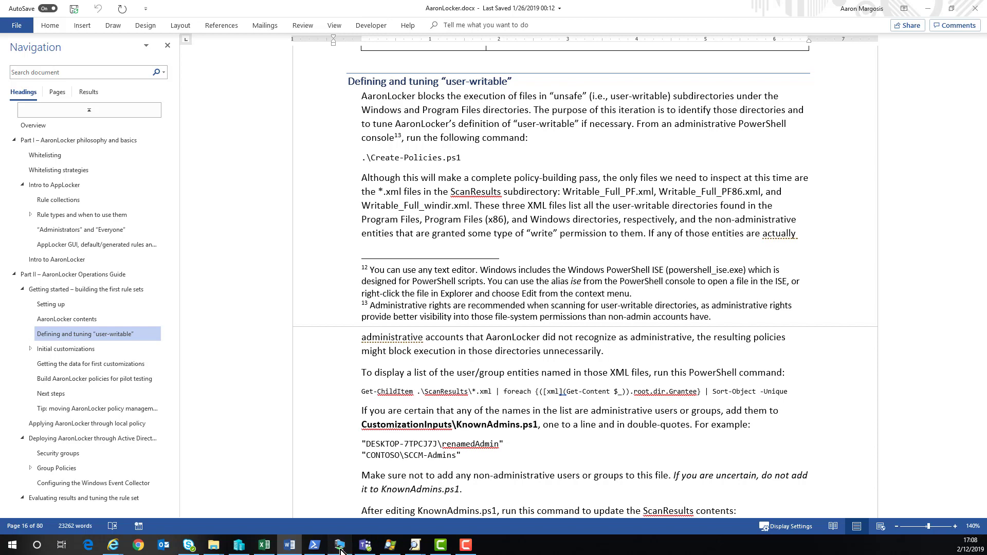
# Enter the AaronLocker folder and launch Windows PowerShell there as administrator
pyautogui.click(341, 545)
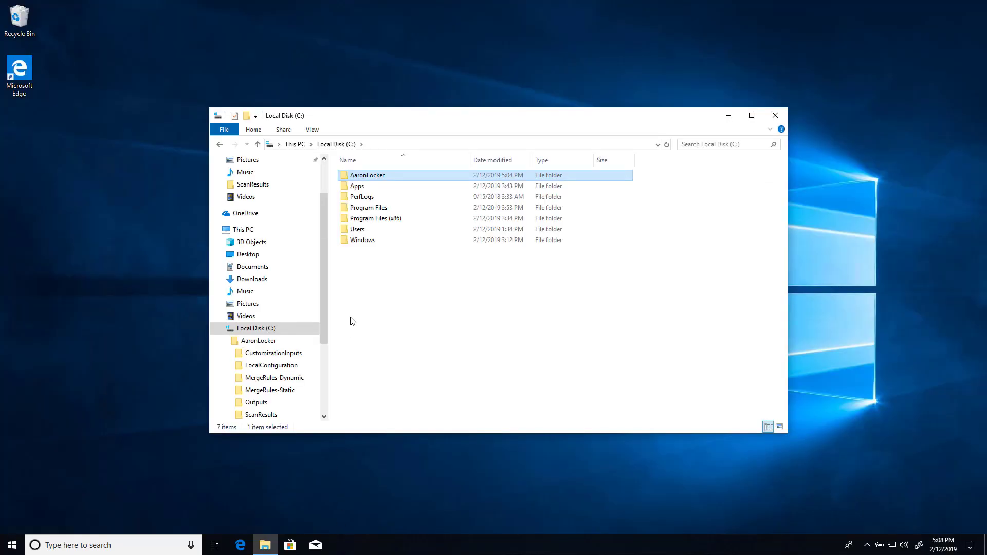
pyautogui.moveTo(363, 181)
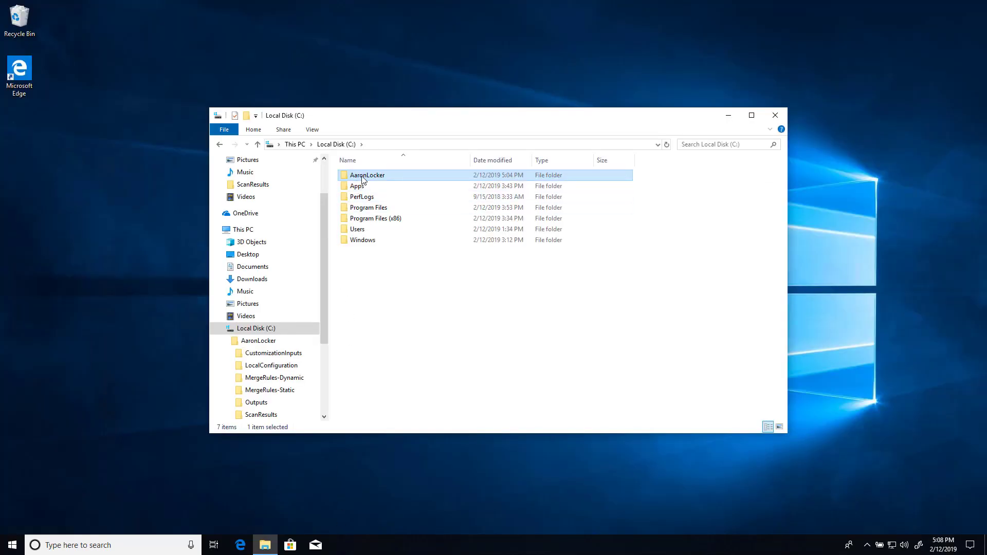
pyautogui.doubleClick(367, 175)
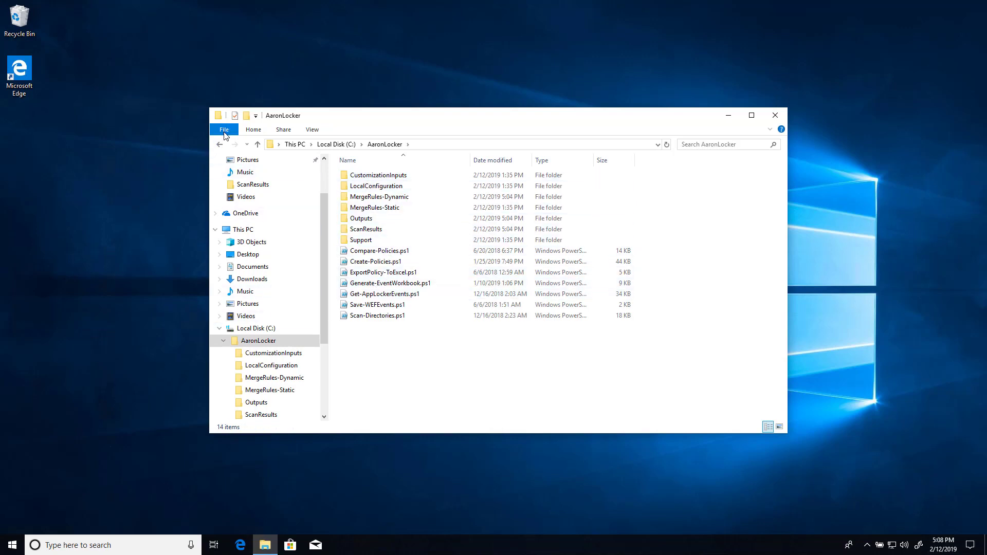
pyautogui.click(223, 130)
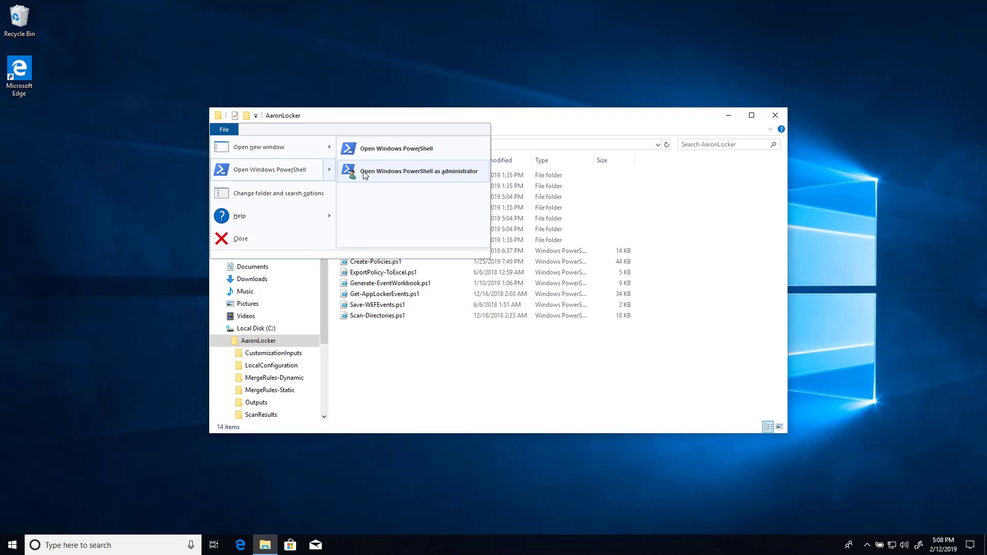
pyautogui.click(418, 171)
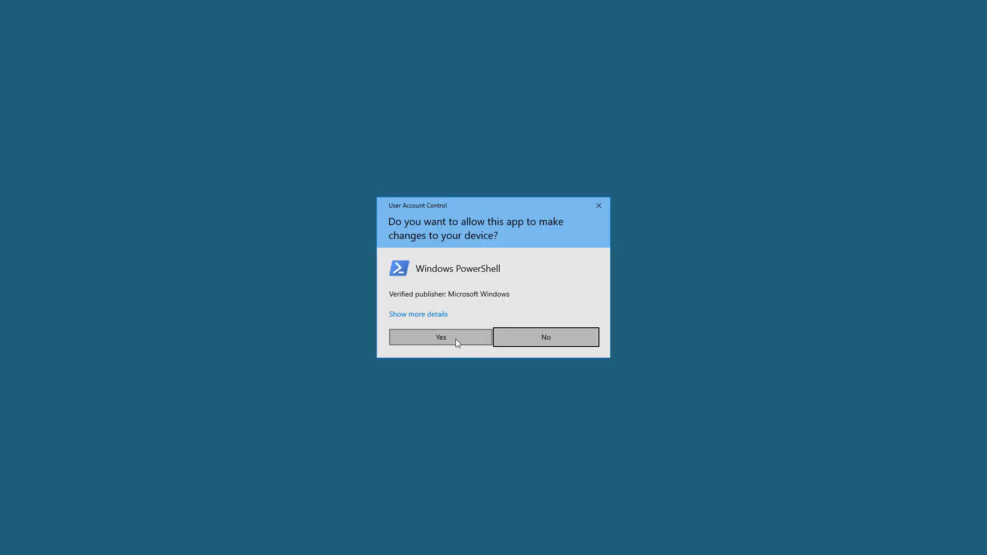
# Accept elevation and run Set-ExecutionPolicy RemoteSigned -Force
pyautogui.click(440, 338)
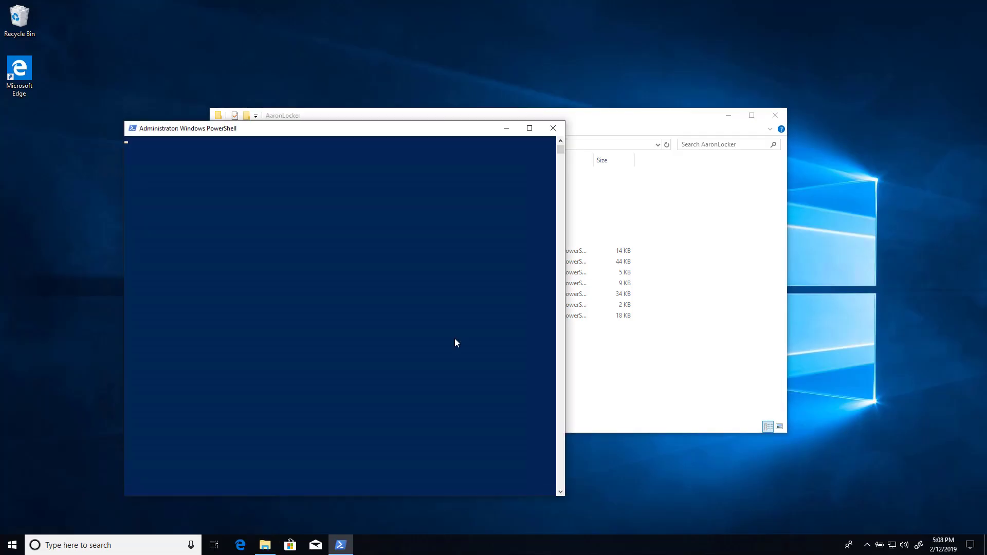
pyautogui.write('set-e')
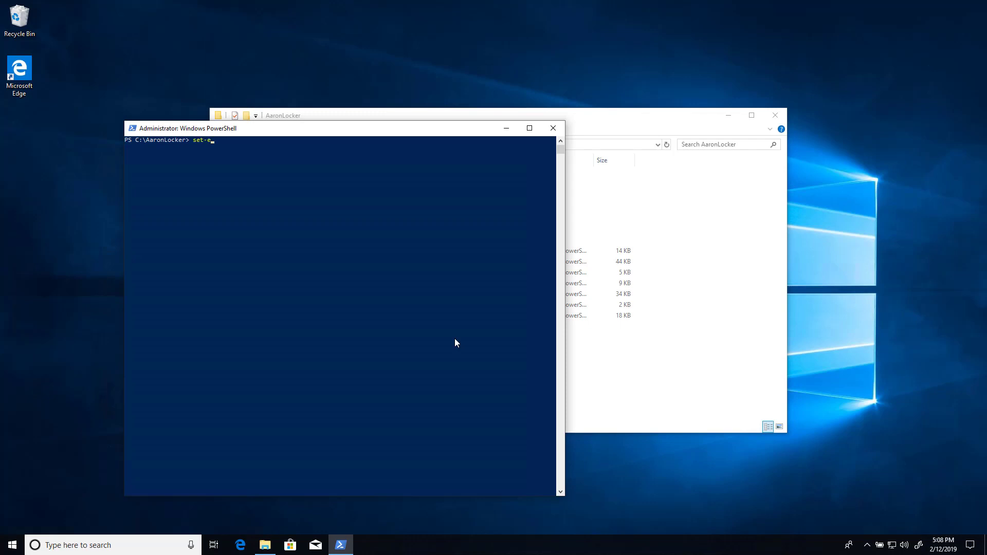
pyautogui.write('Set-ExecutionPolicy re')
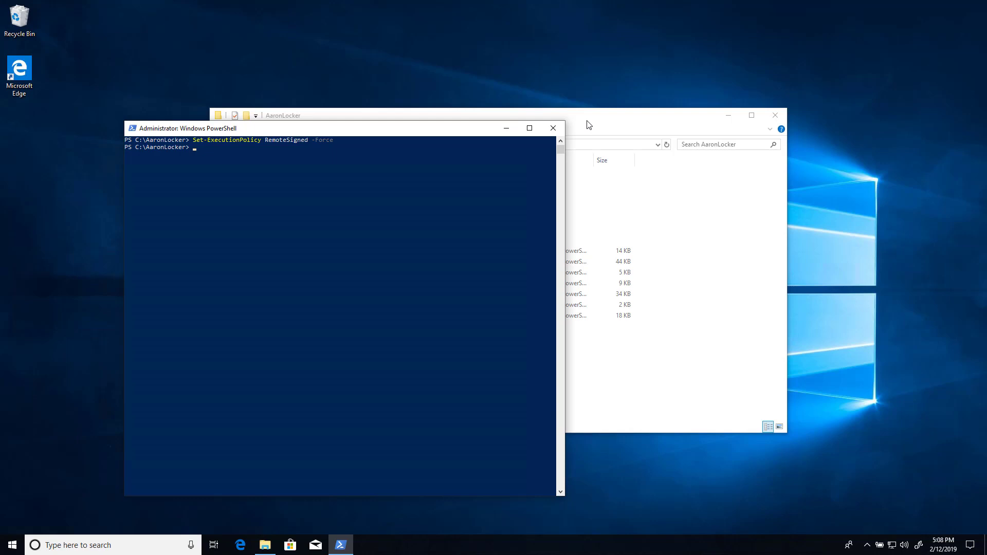
# Run .\Support\DownloadAccesschk.ps1, then start .\Create-Policies.ps1
pyautogui.write('.\\Support\\')
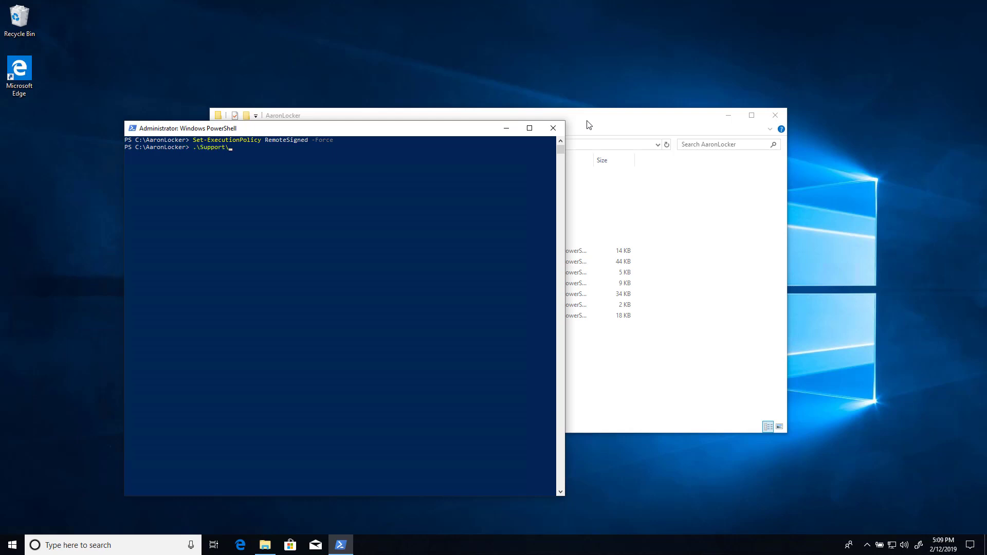
pyautogui.write('DownloadAccesschk.ps1')
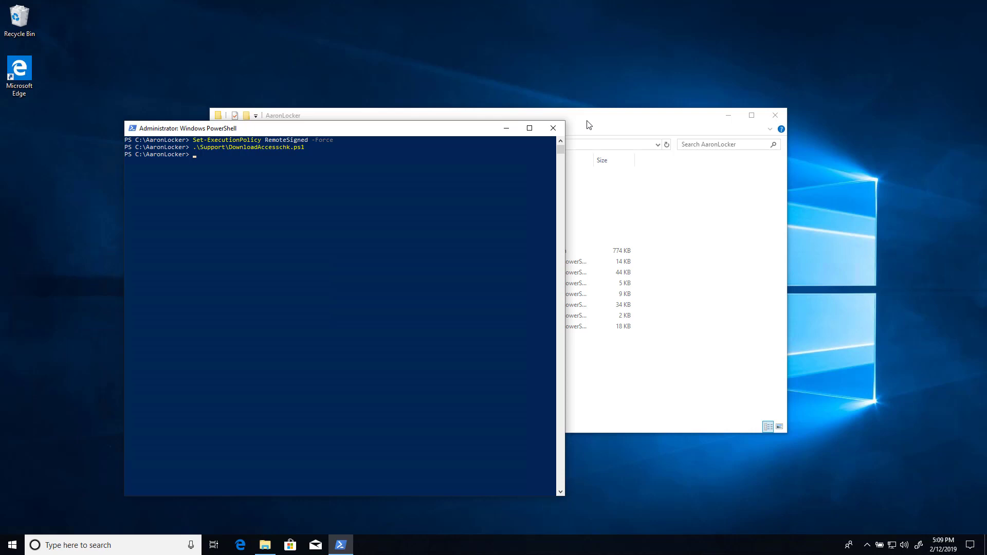
pyautogui.write('.\\')
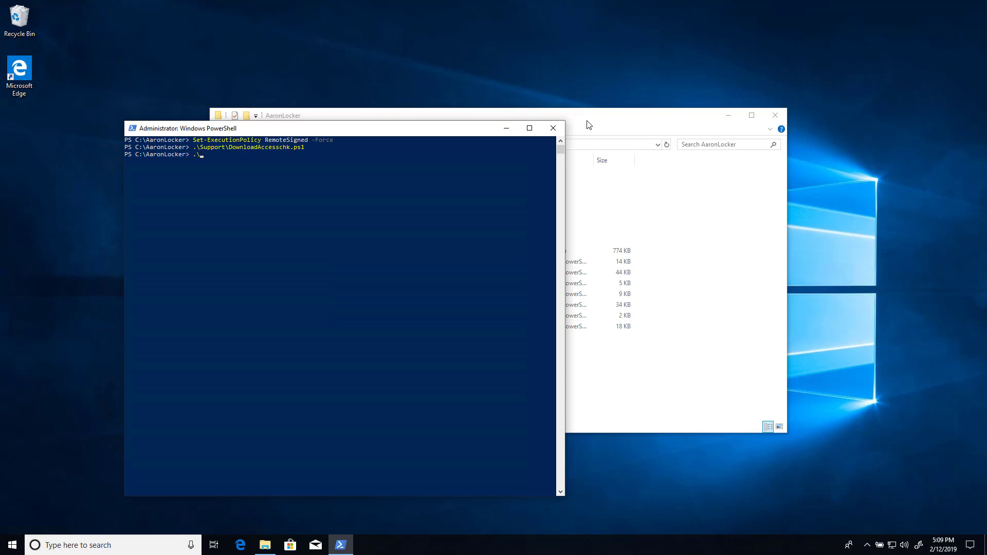
pyautogui.write('c')
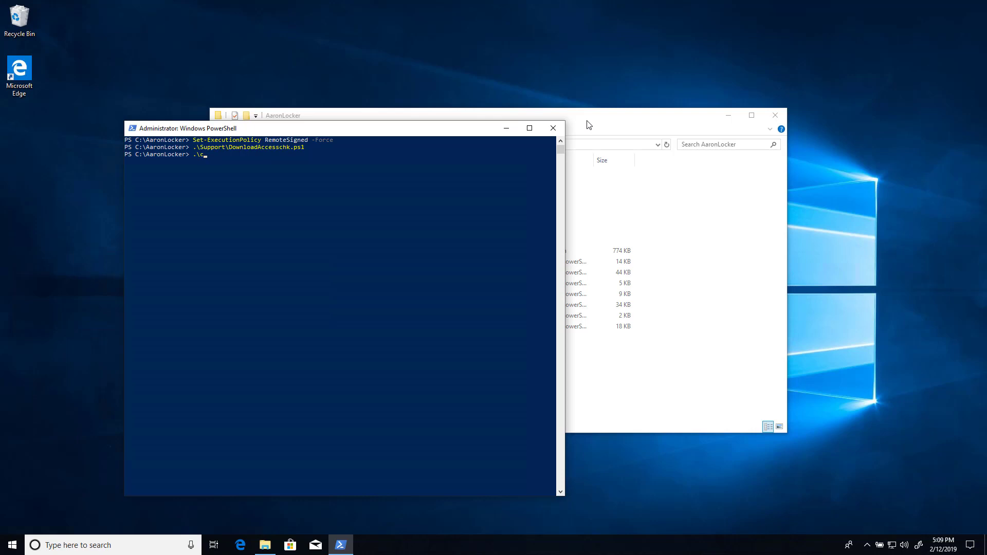
pyautogui.write('.\\Create-Policies.ps1')
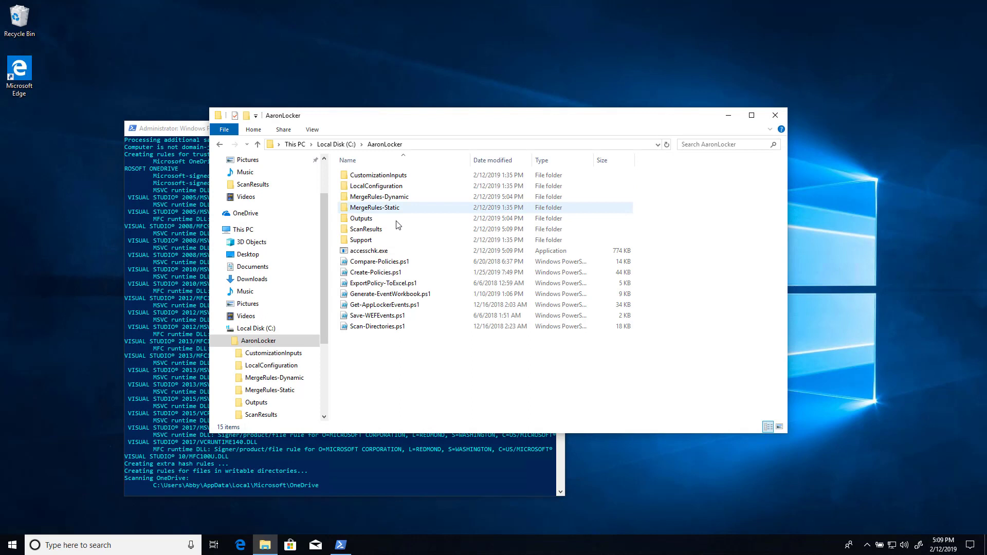
# Enter the ScanResults folder and select Writable_Full_windir.xml
pyautogui.doubleClick(368, 229)
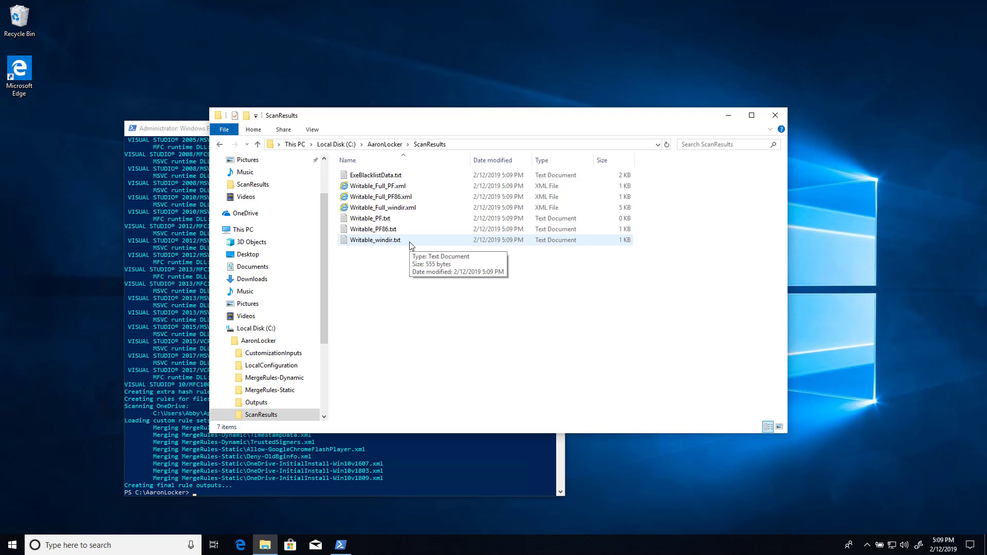
pyautogui.click(381, 207)
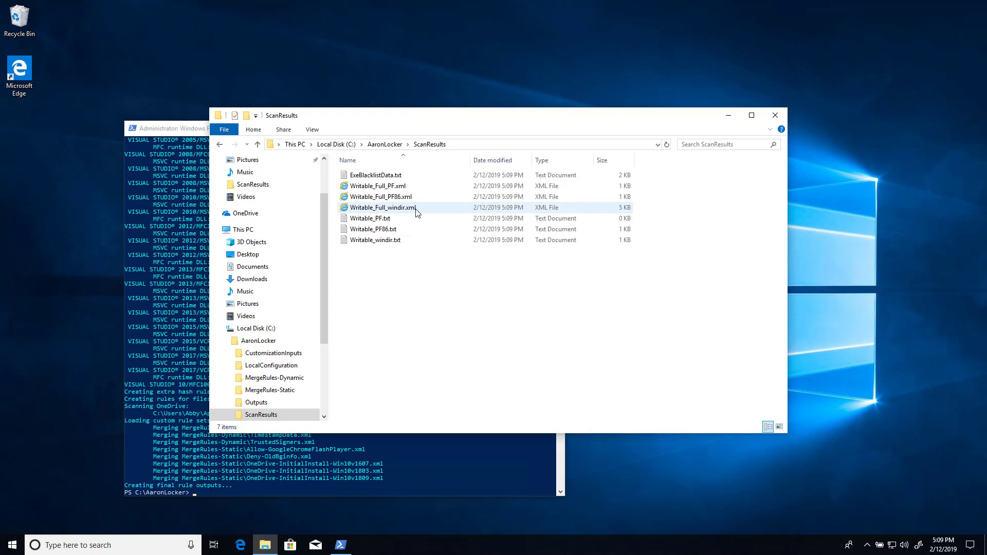
# View Writable_Full_windir.xml in Internet Explorer, scroll its grantee entries, and return to ScanResults
pyautogui.doubleClick(380, 206)
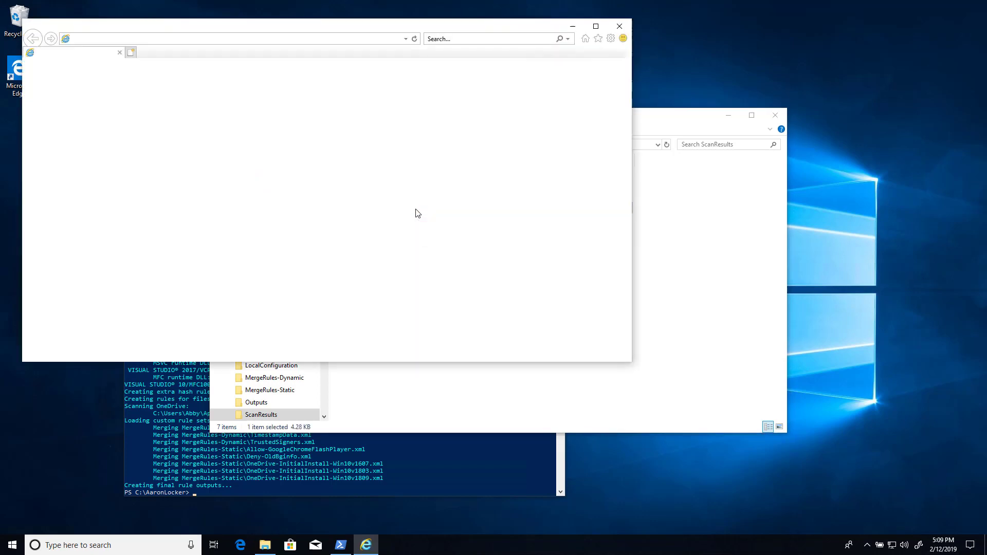
pyautogui.doubleClick(260, 414)
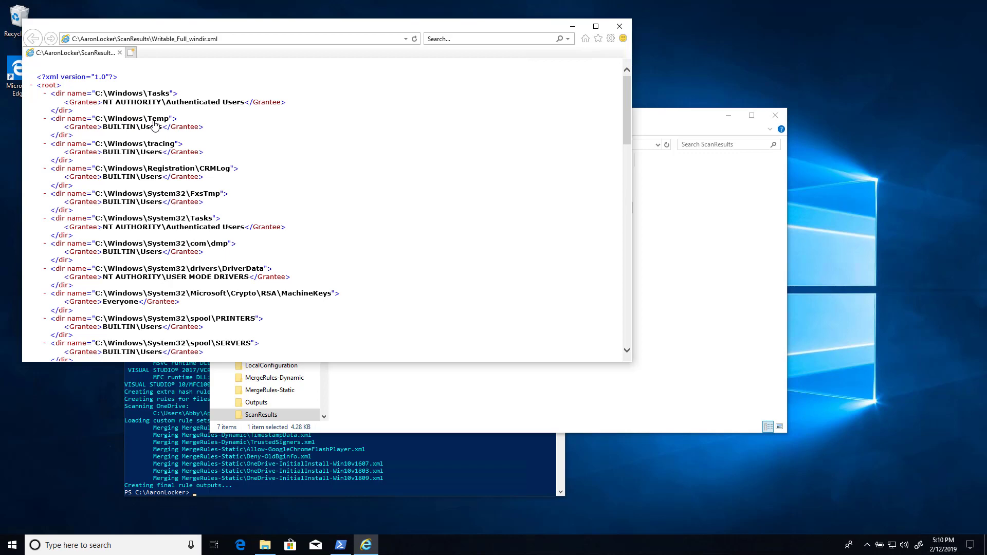
pyautogui.scroll(-3)
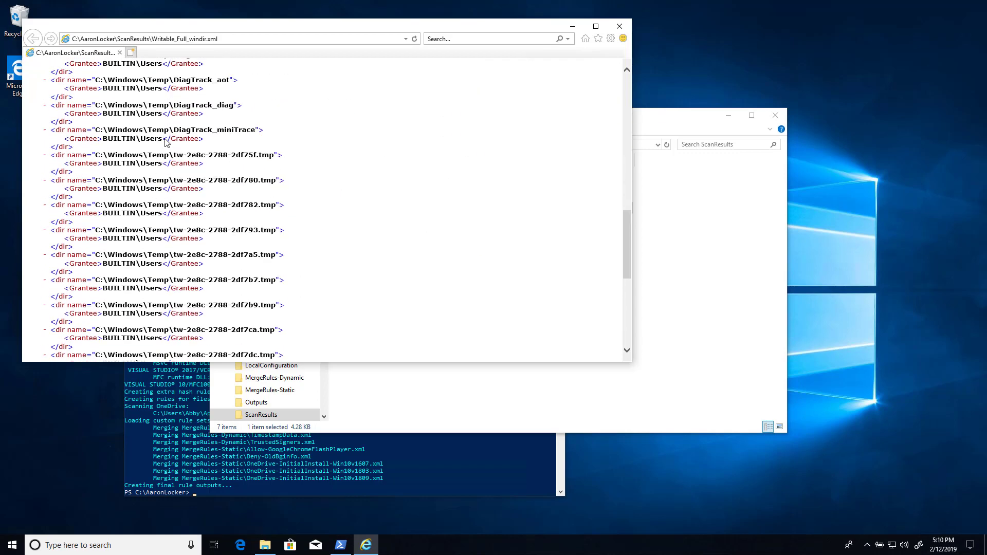
pyautogui.scroll(-3)
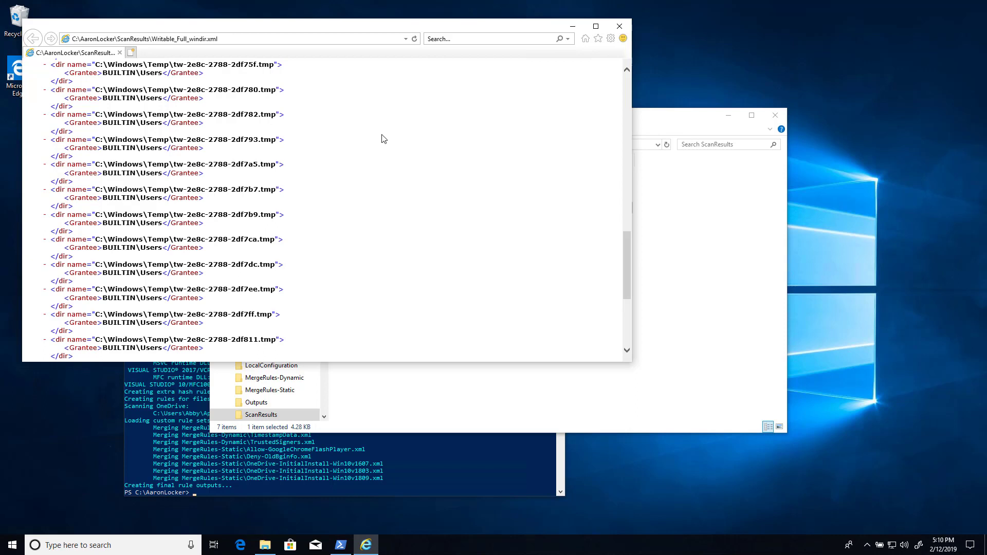
pyautogui.click(378, 245)
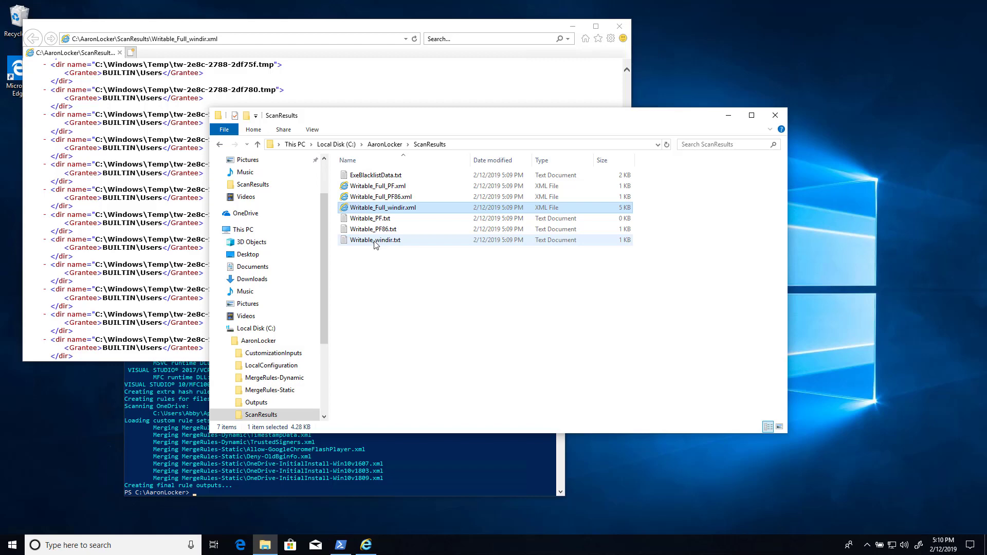
# View Writable_windir.txt in Notepad, listing writable Windows directory paths
pyautogui.doubleClick(375, 239)
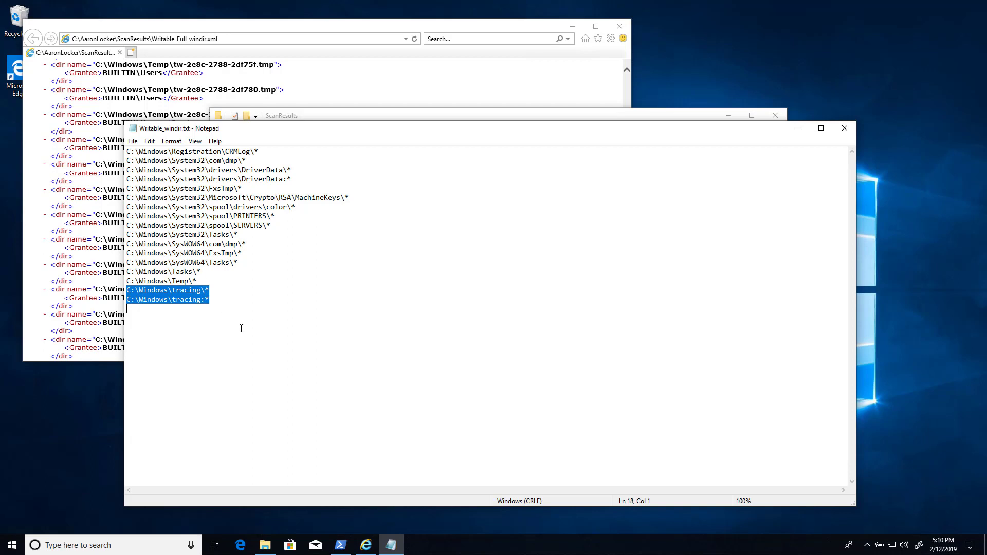
pyautogui.moveTo(302, 360)
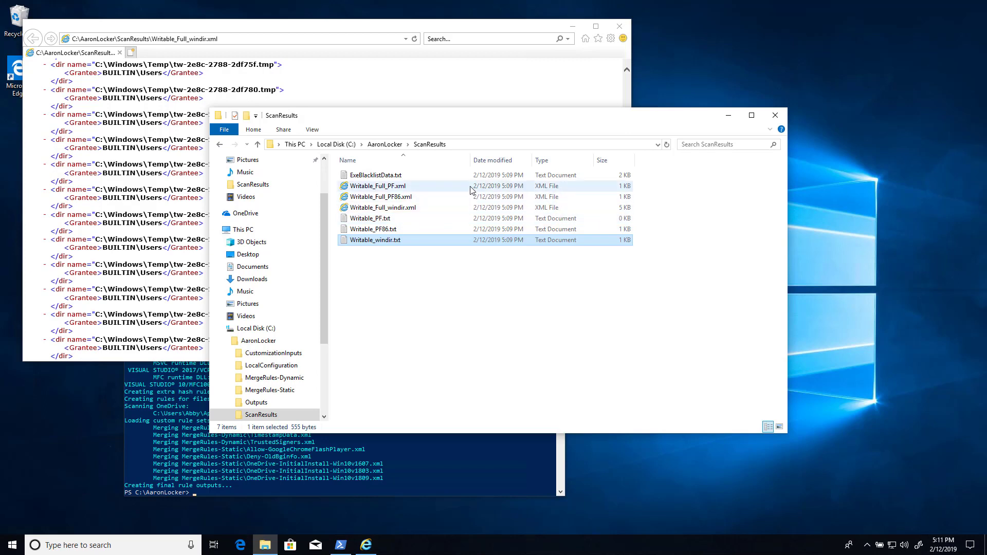
# View the Writable_Full_PF.xml and Writable_Full_PF86.xml reports in Internet Explorer tabs
pyautogui.doubleClick(375, 186)
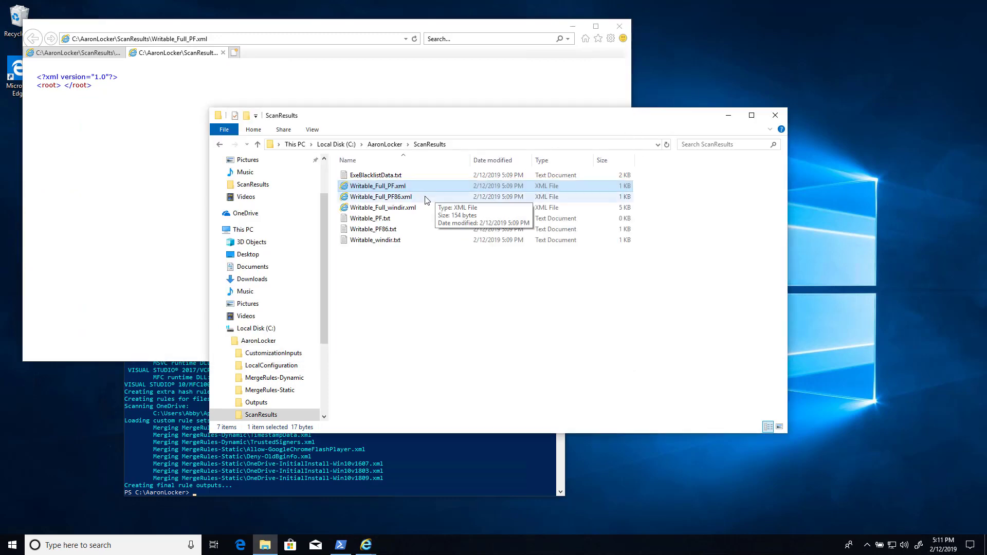
pyautogui.doubleClick(380, 197)
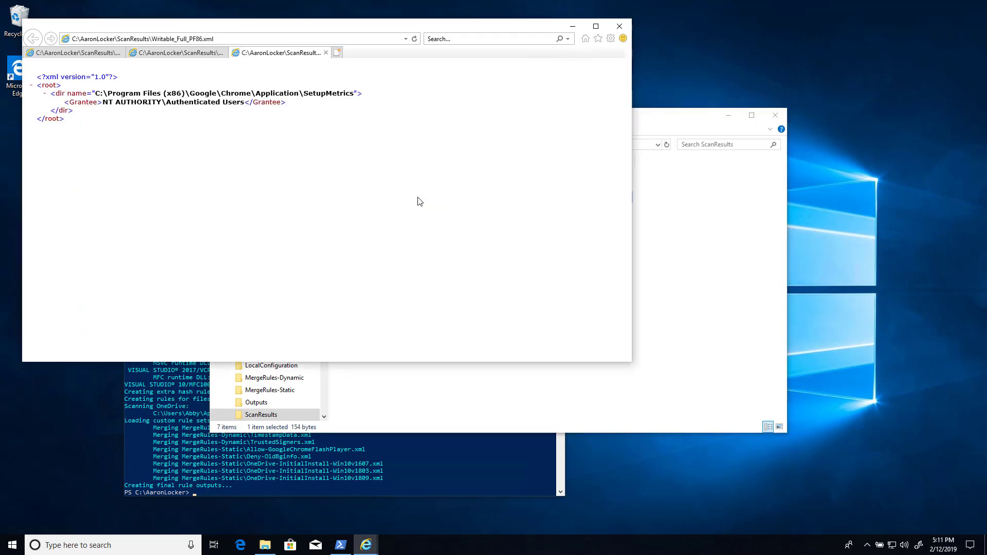
pyautogui.moveTo(415, 198)
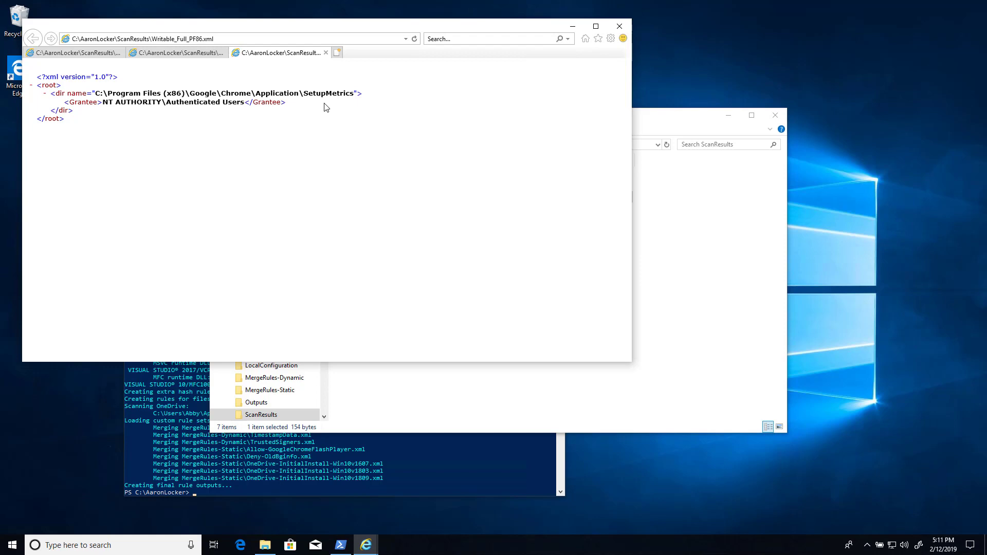
# Run .\Scan-Directories.ps1 -WritableWindir -WritablePF -Excel from the PowerShell console
pyautogui.click(341, 545)
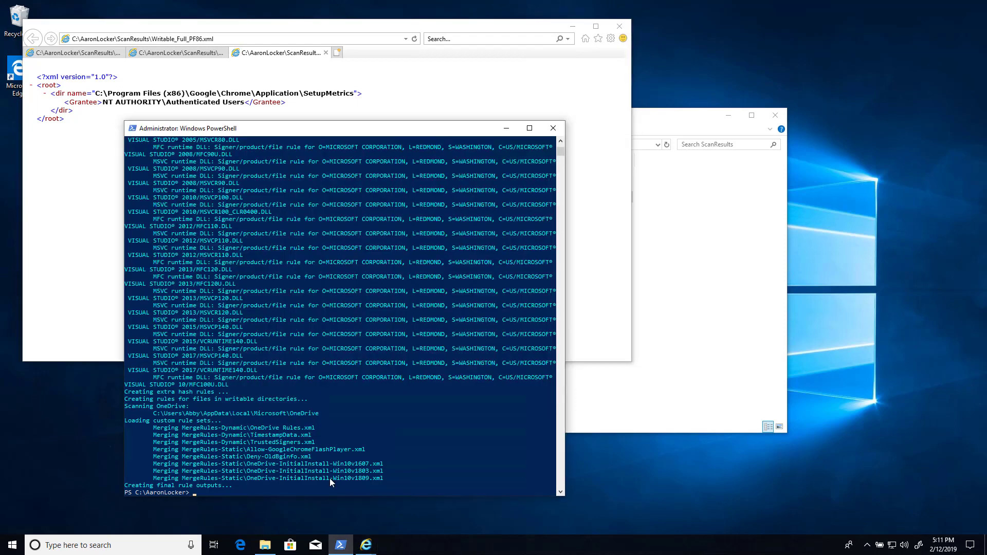
pyautogui.write('.\\sc')
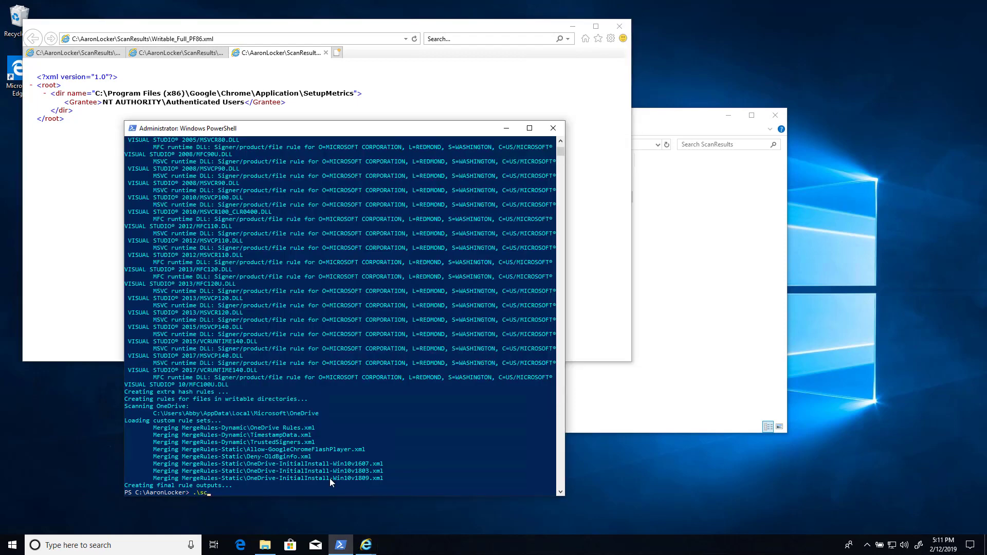
pyautogui.write('can-Directories.ps1')
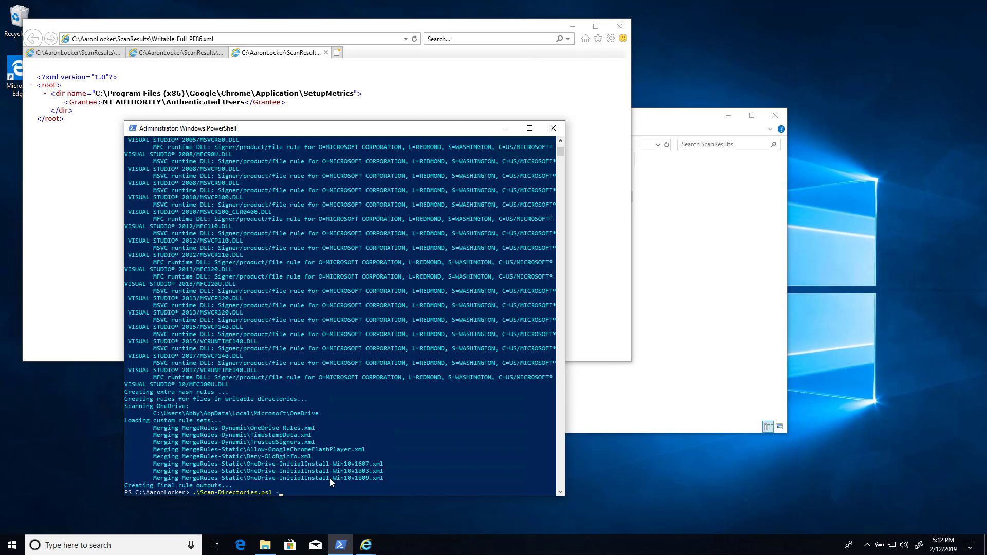
pyautogui.write('-WritableWindir')
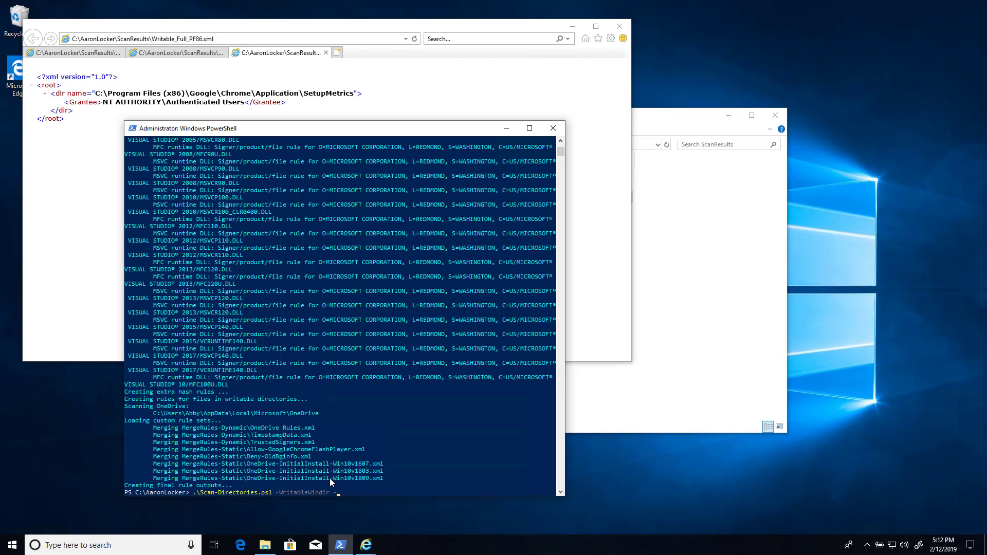
pyautogui.write('-wi')
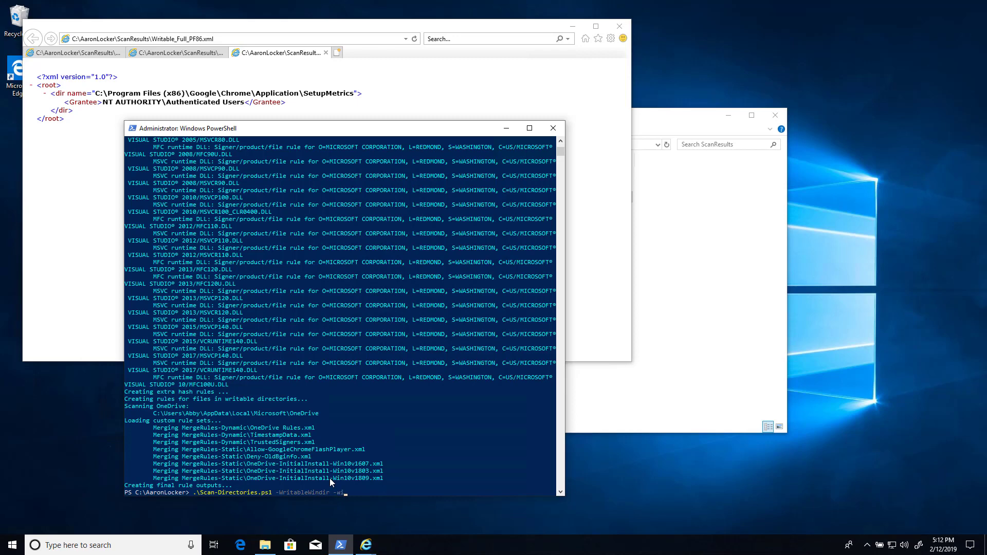
pyautogui.write('-WritablePF -Excel')
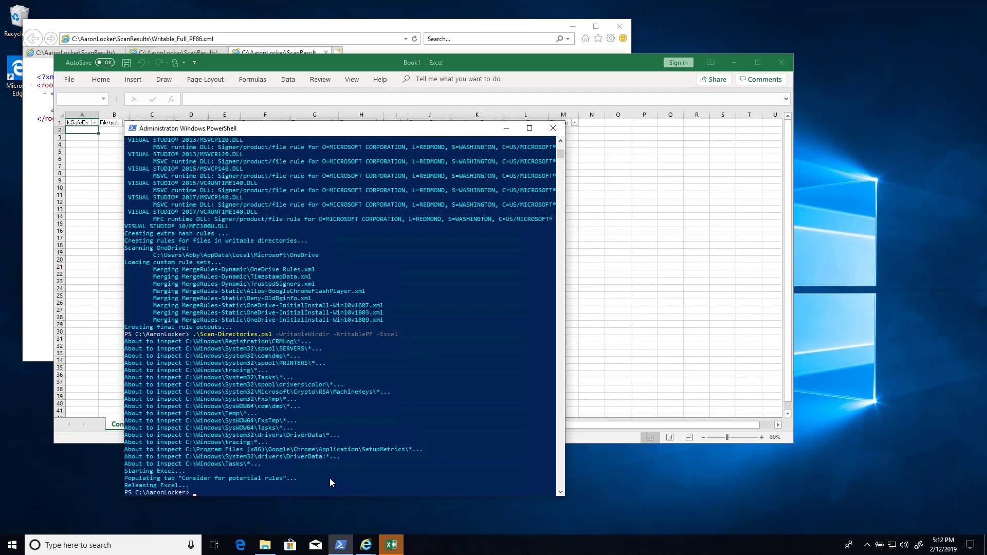
pyautogui.moveTo(403, 68)
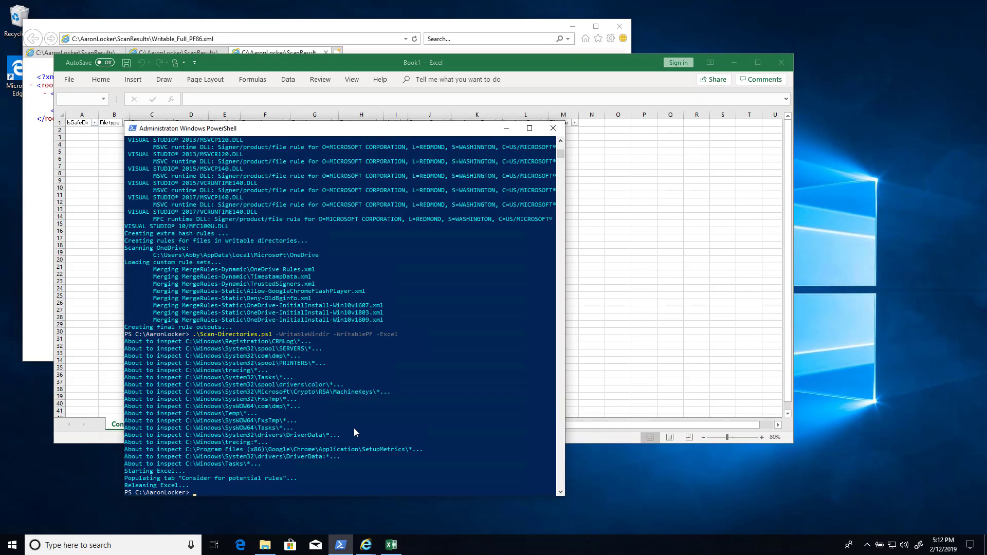
# Run .\Scan-Directories.ps1 -FindNonDefaultRootDirs to list C:\AaronLocker and C:\Apps
pyautogui.write('.\\scan-Directories.ps1')
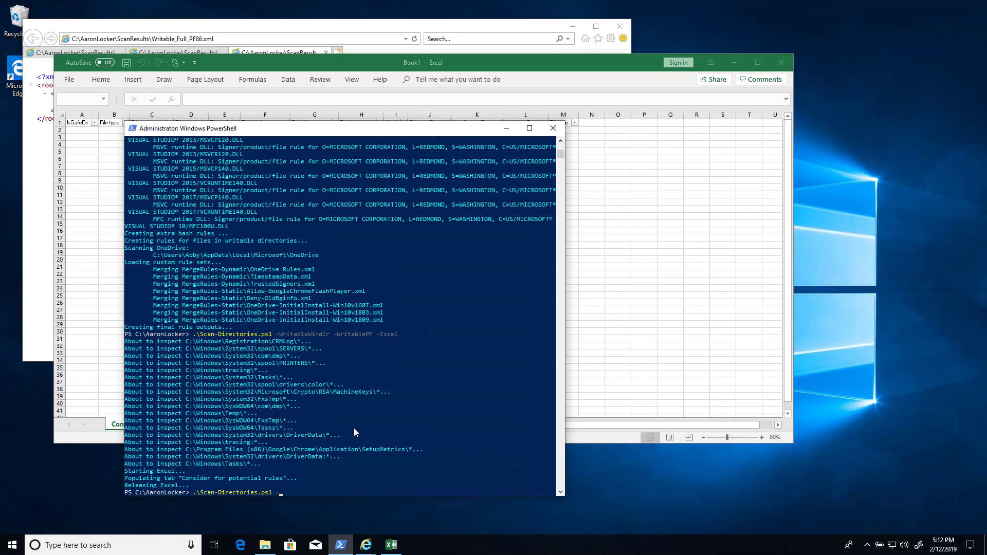
pyautogui.write('-FindNonDefaultRootDirs')
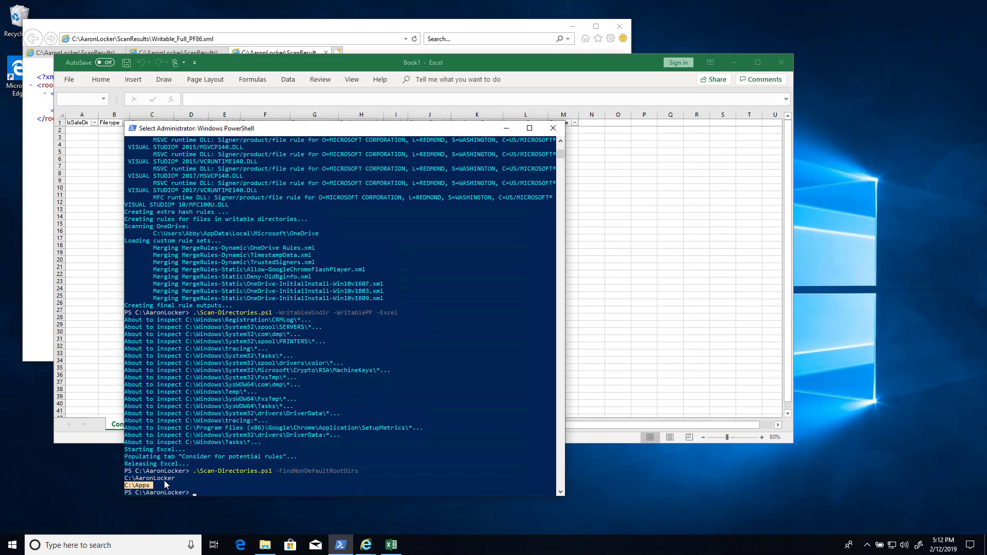
pyautogui.moveTo(192, 473)
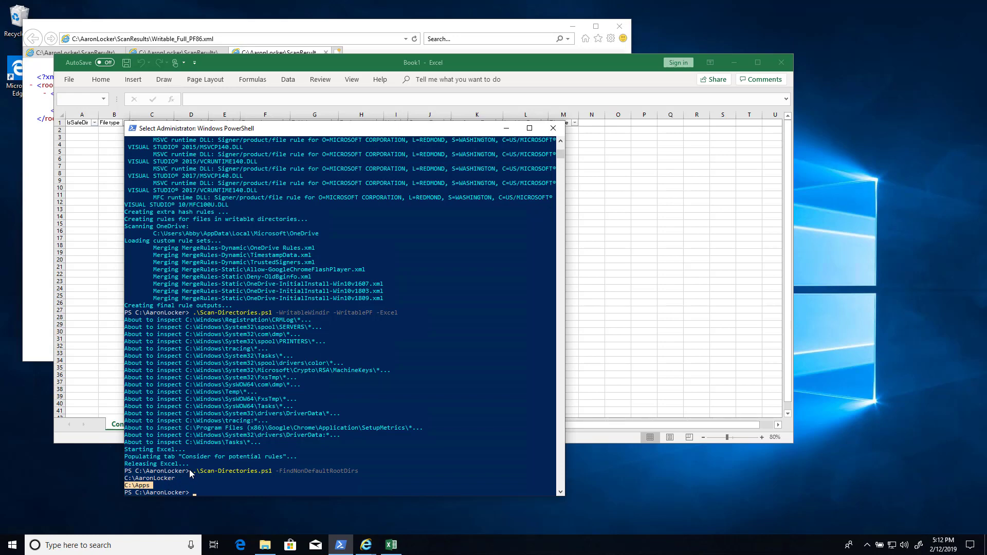
# Start .\Scan-Directories.ps1 -DirsToSearch c:\apps to scan the Apps folder
pyautogui.write('.\\s')
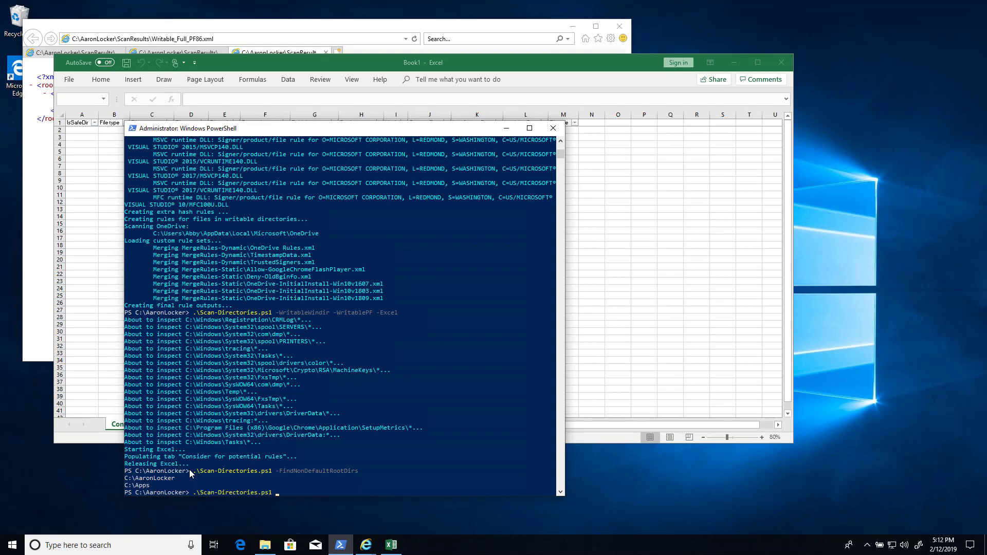
pyautogui.write('-DirsToSearch')
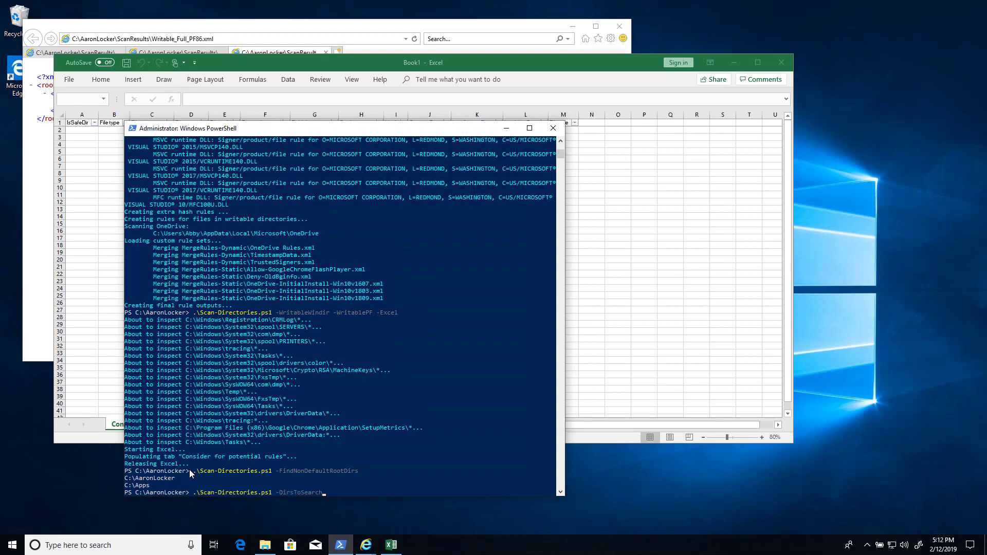
pyautogui.write('c:\\apps')
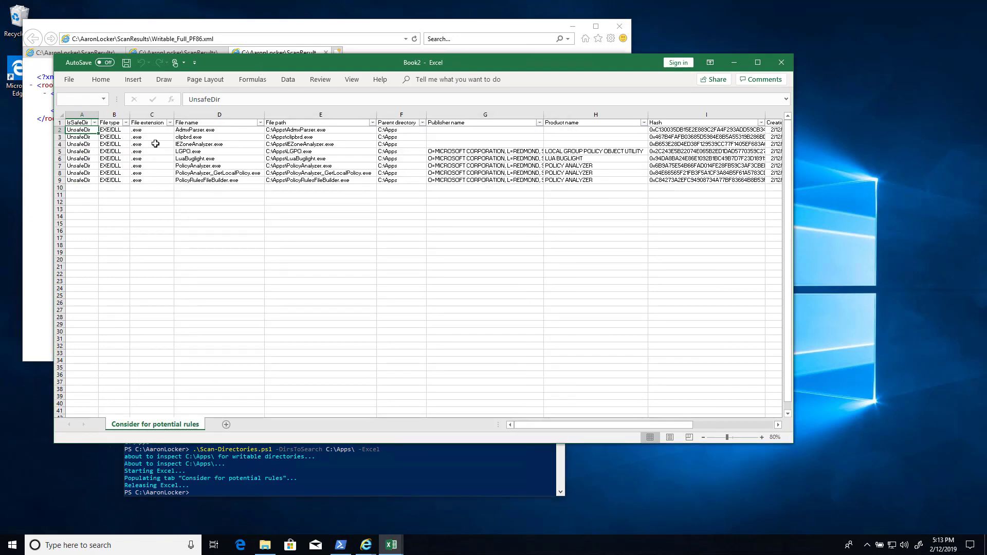
pyautogui.moveTo(401, 136)
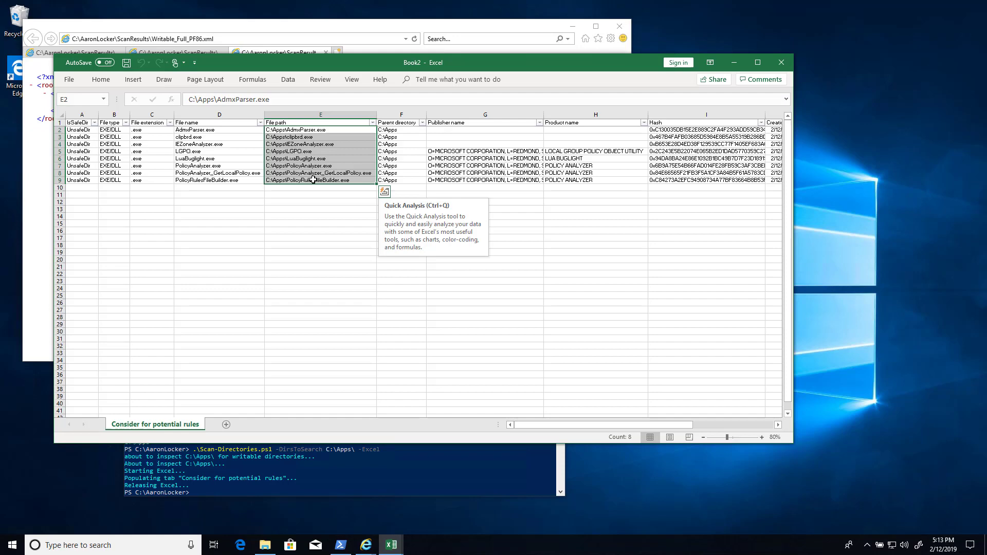
pyautogui.moveTo(320, 337)
pyautogui.write('.\\Scan-Directories.ps1 -DirsToSearch C')
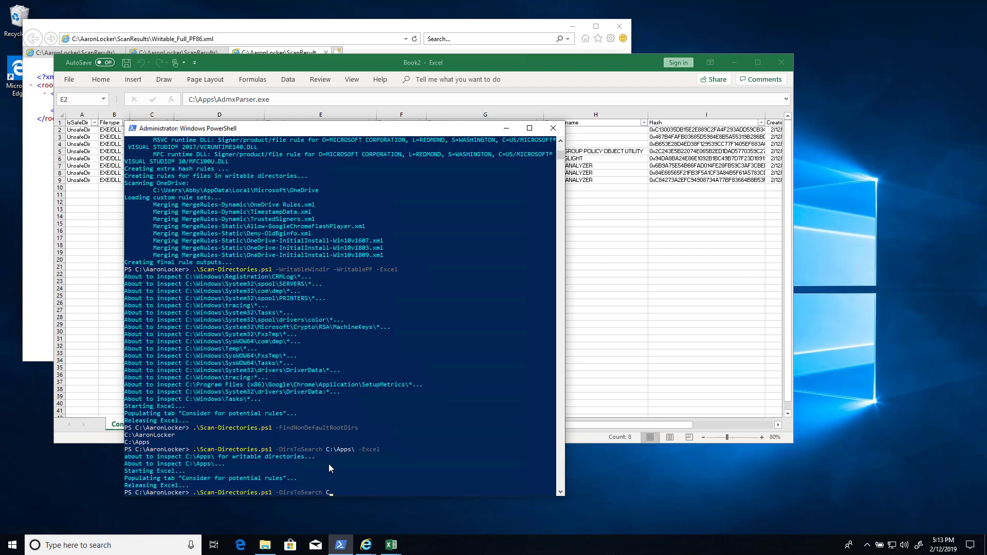
# Run .\Scan-Directories.ps1 -SearchProgramData -Excel to send ProgramData results to Excel
pyautogui.write('-prog')
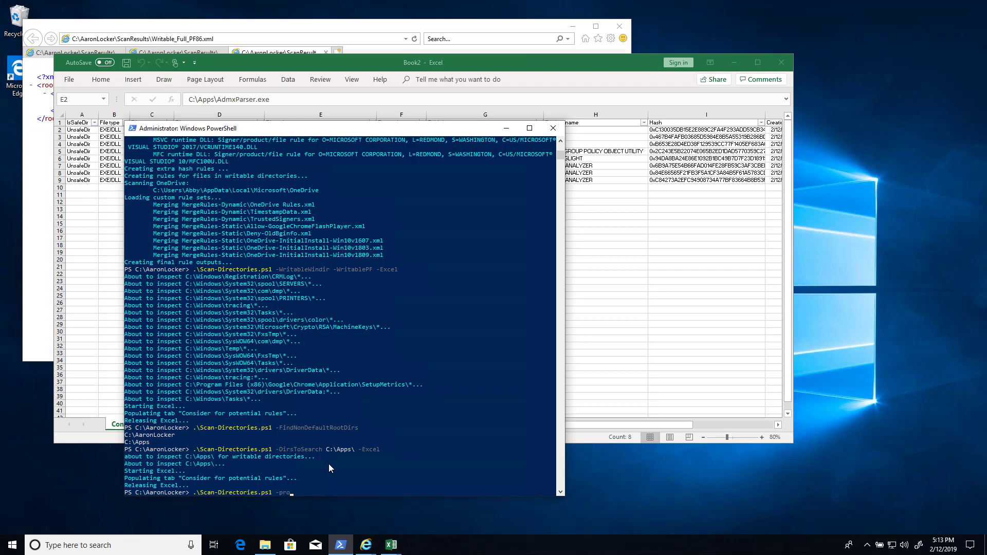
pyautogui.write('-SearchProgramData -Excel')
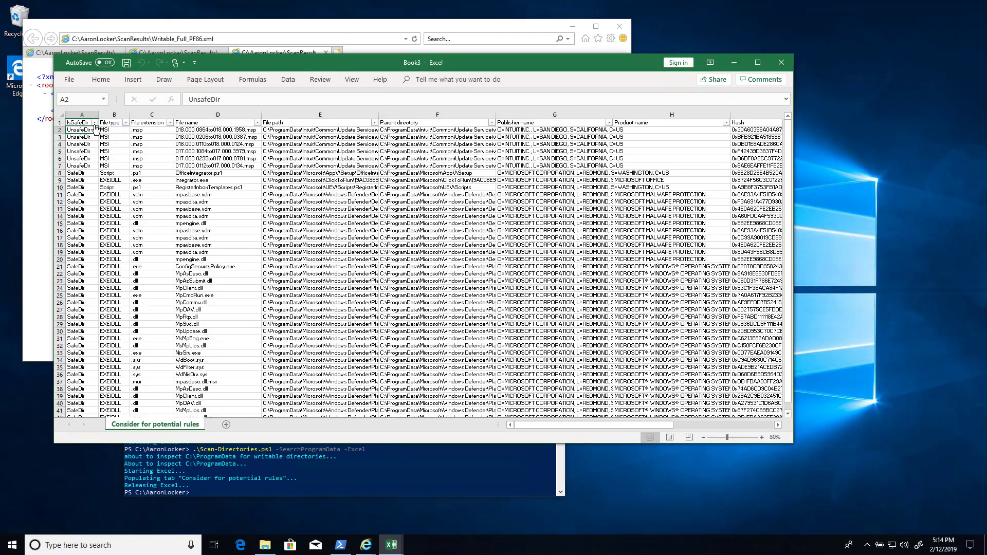
# Check the IsSafeDir filter values and select the Windows Defender paths in column E
pyautogui.click(95, 122)
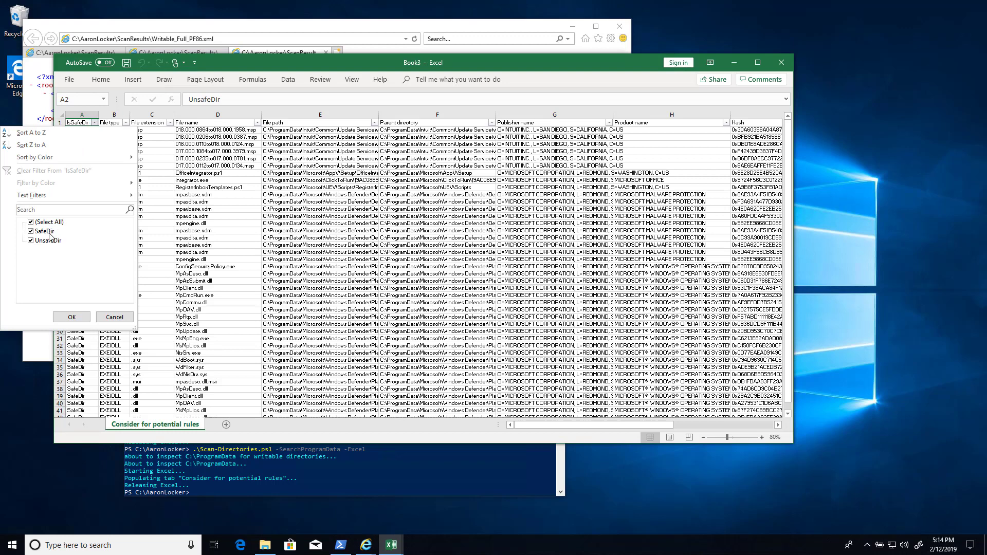
pyautogui.click(71, 317)
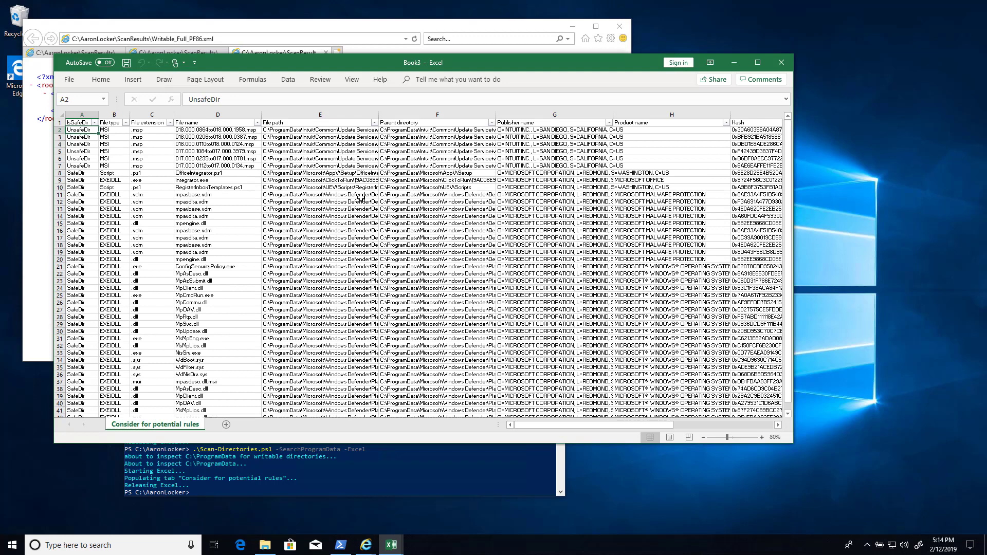
pyautogui.moveTo(320, 195); pyautogui.dragTo(319, 281)
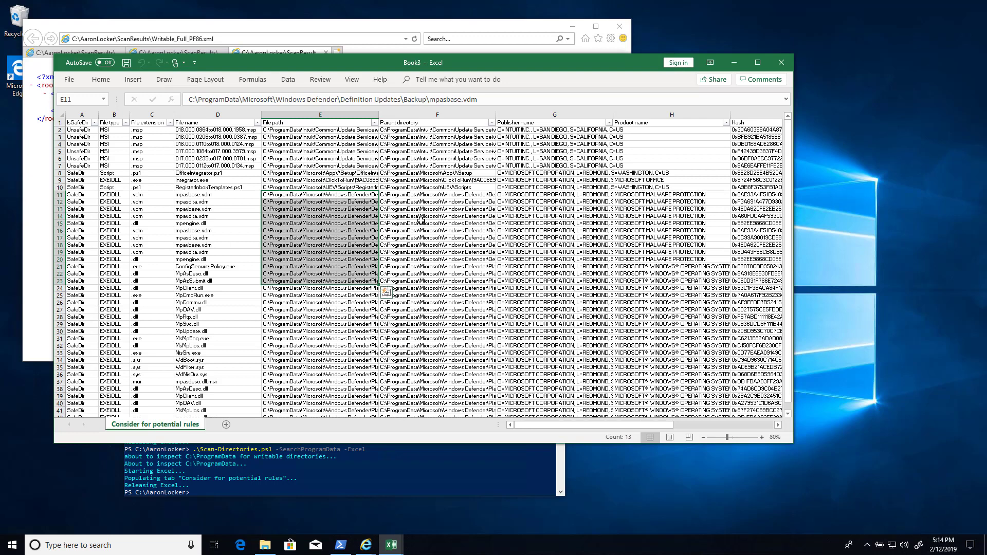
pyautogui.click(436, 216)
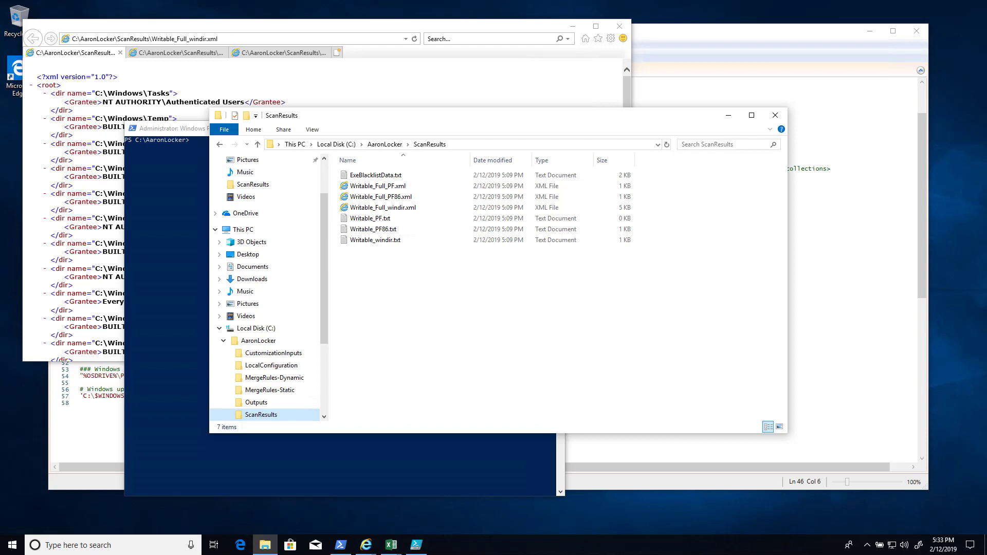
pyautogui.moveTo(288, 358)
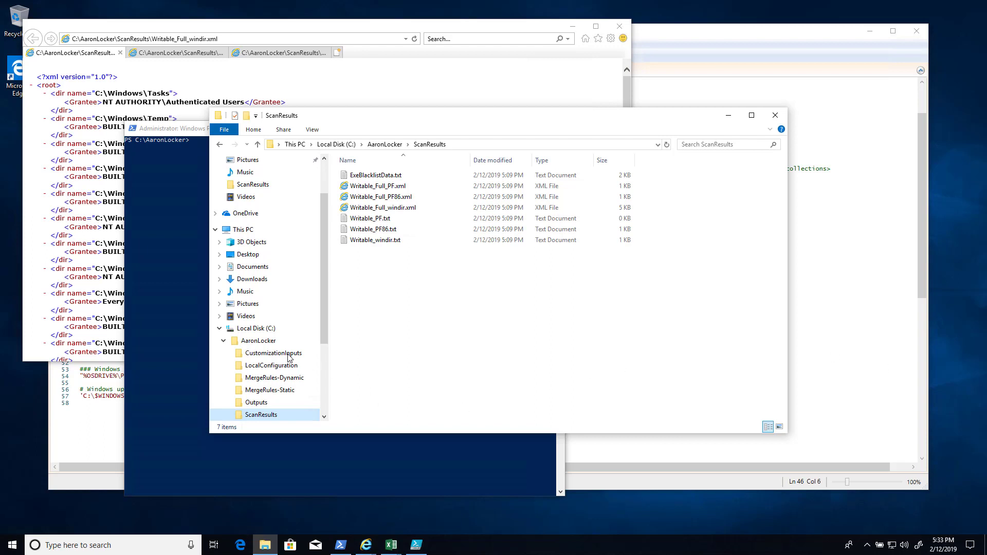
# Open the CustomizationInputs folder under AaronLocker in the navigation pane
pyautogui.click(274, 353)
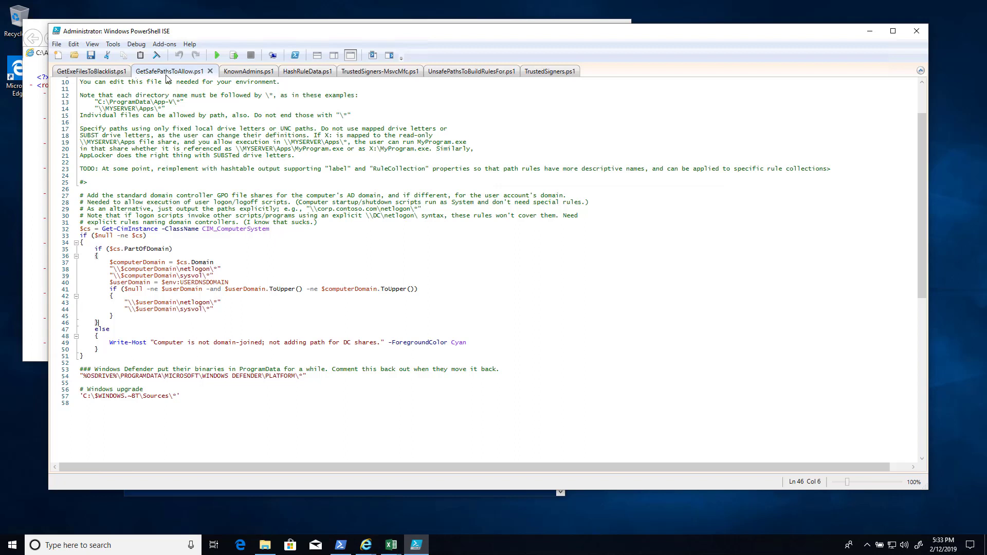
pyautogui.moveTo(166, 78)
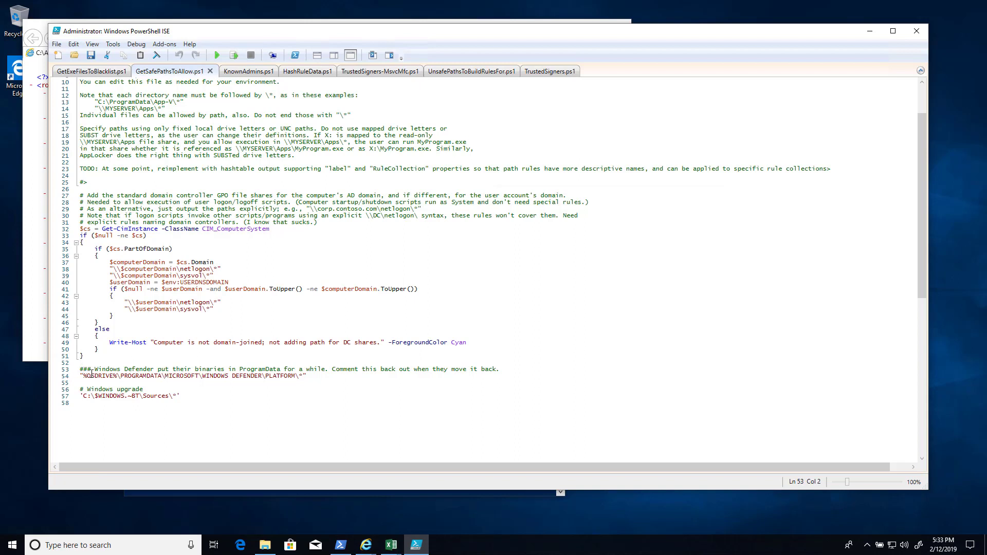
# Review the Windows Defender ProgramData safe-path lines, then switch to UnsafePathsToBuildRulesFor.ps1
pyautogui.tripleClick(189, 376)
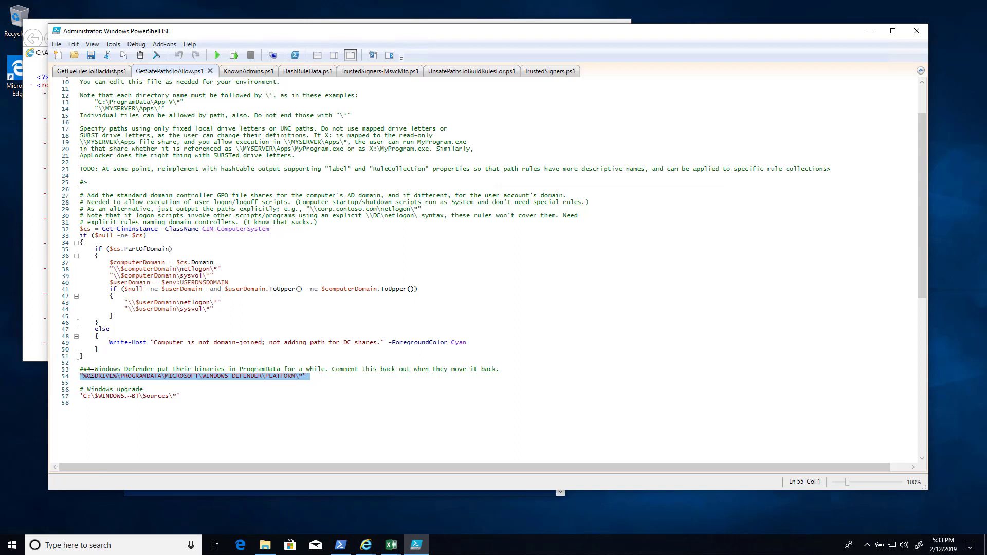
pyautogui.click(79, 382)
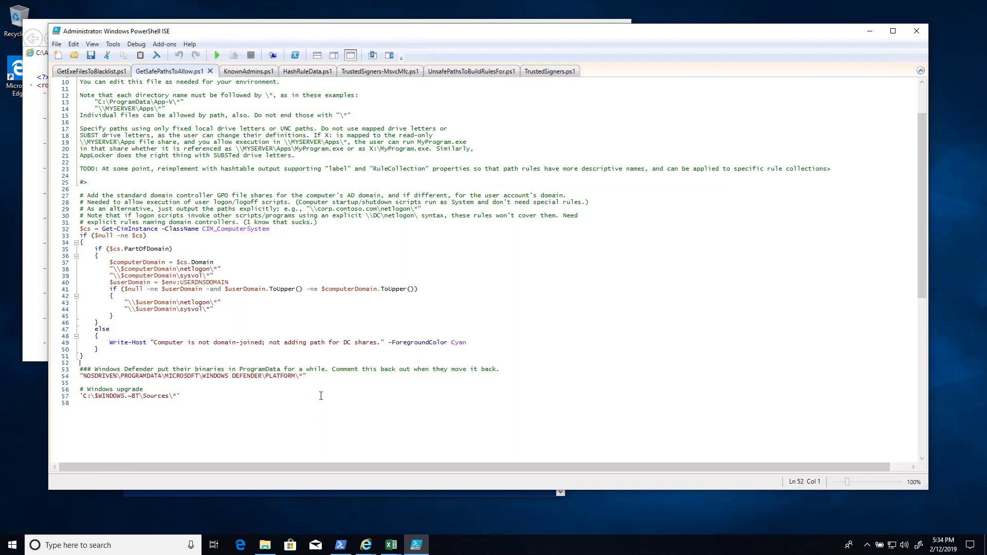
pyautogui.moveTo(79, 228); pyautogui.dragTo(82, 363)
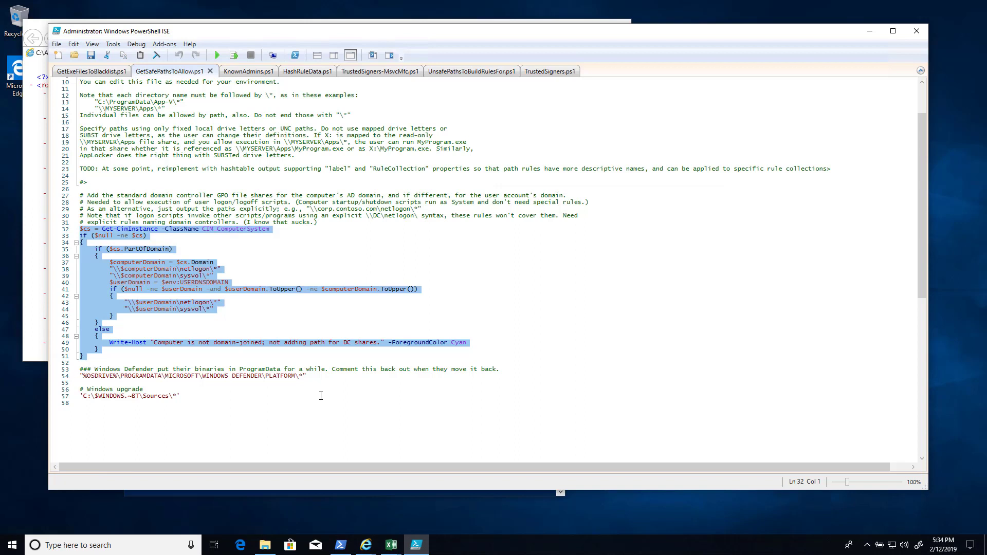
pyautogui.moveTo(323, 376)
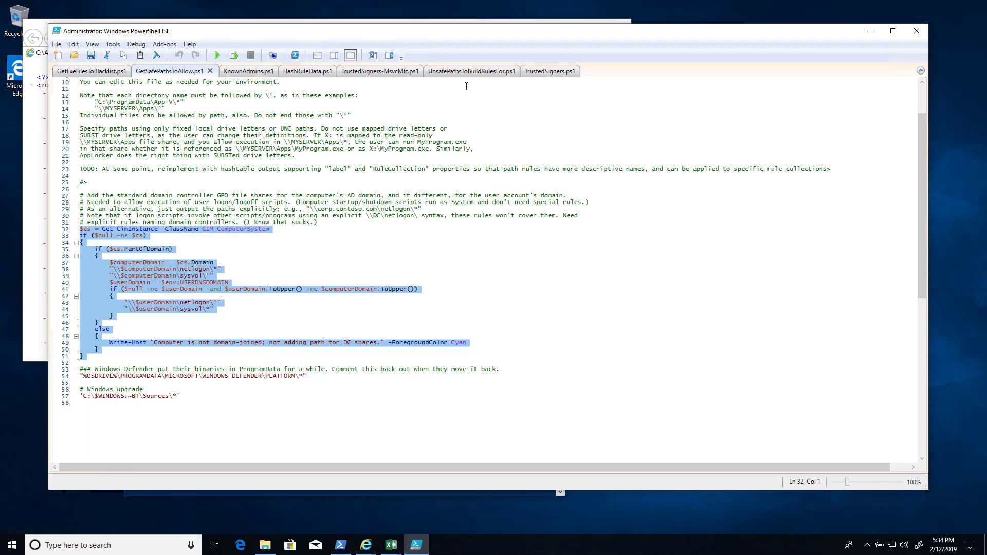
pyautogui.click(461, 71)
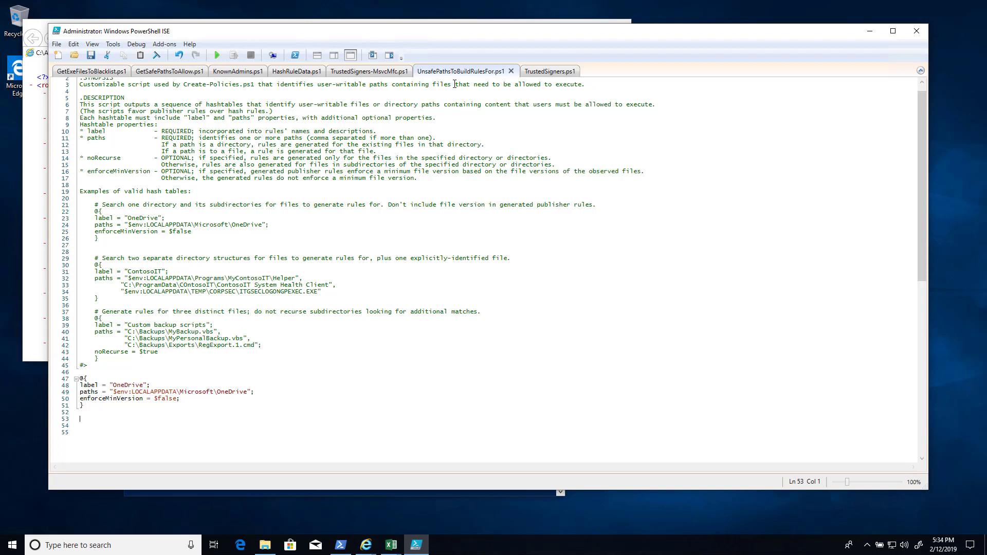
# Add a hashtable entry labelled "Custom apps" with paths "C:\Apps" and enforceMinVersion $false
pyautogui.write('@{')
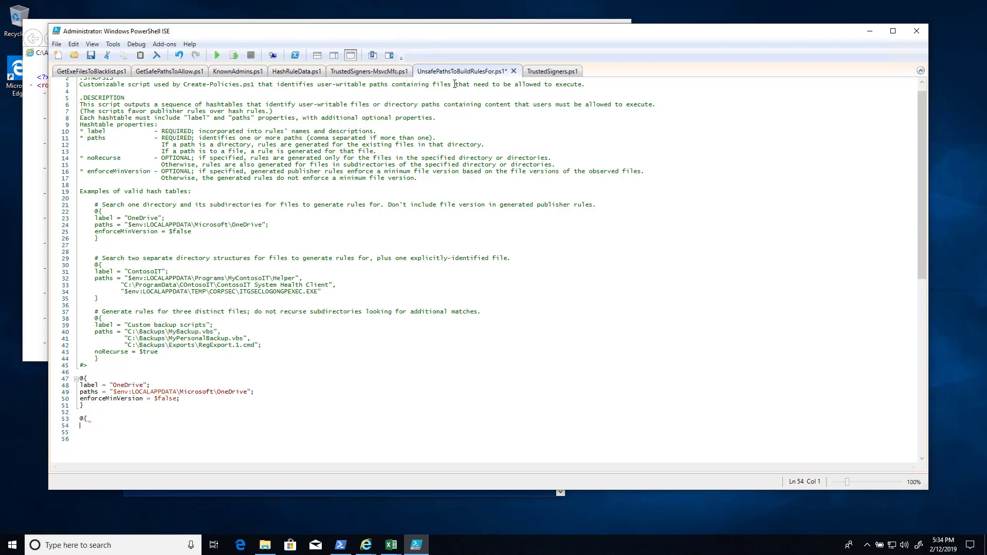
pyautogui.write('label = "Custom apps";')
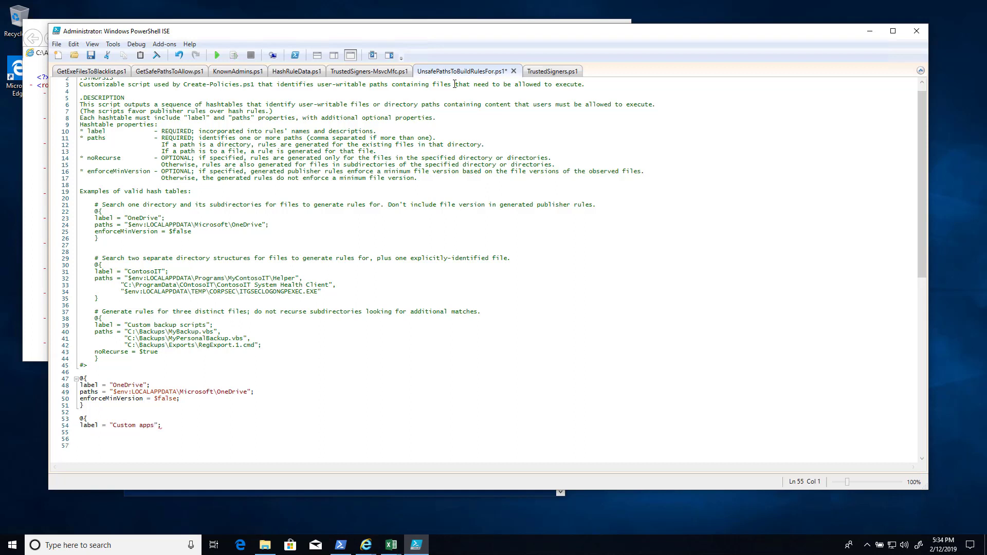
pyautogui.write('paths =')
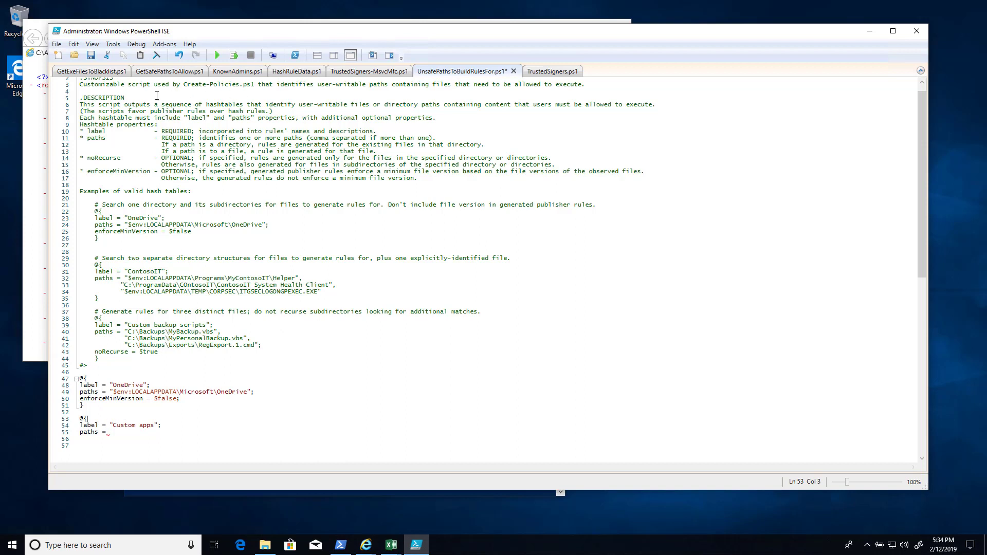
pyautogui.moveTo(85, 379); pyautogui.dragTo(83, 405)
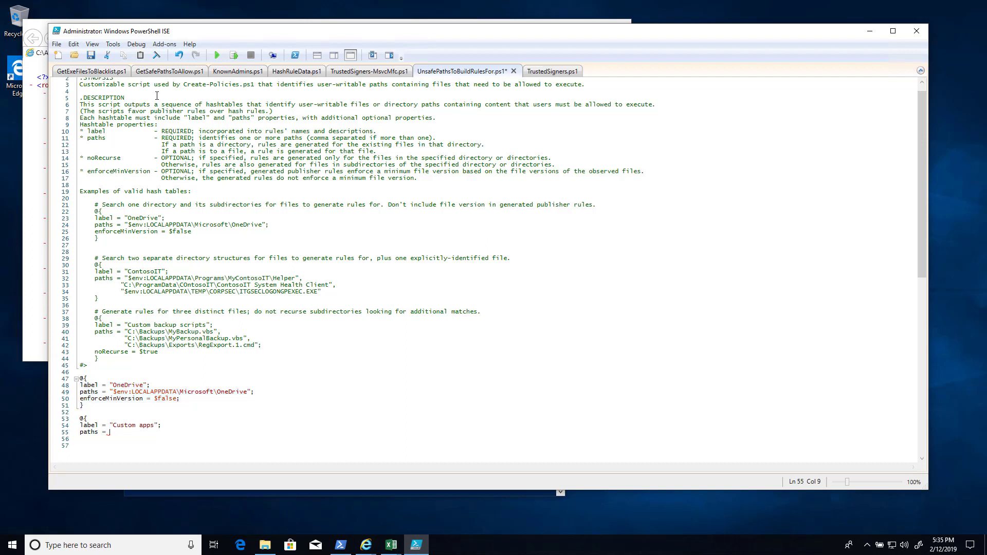
pyautogui.write('"C')
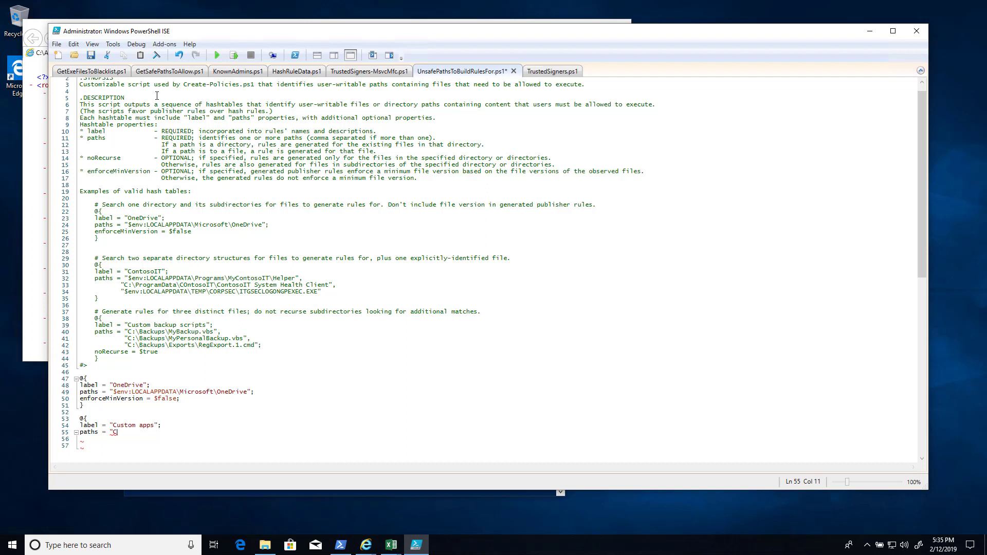
pyautogui.write(':\\')
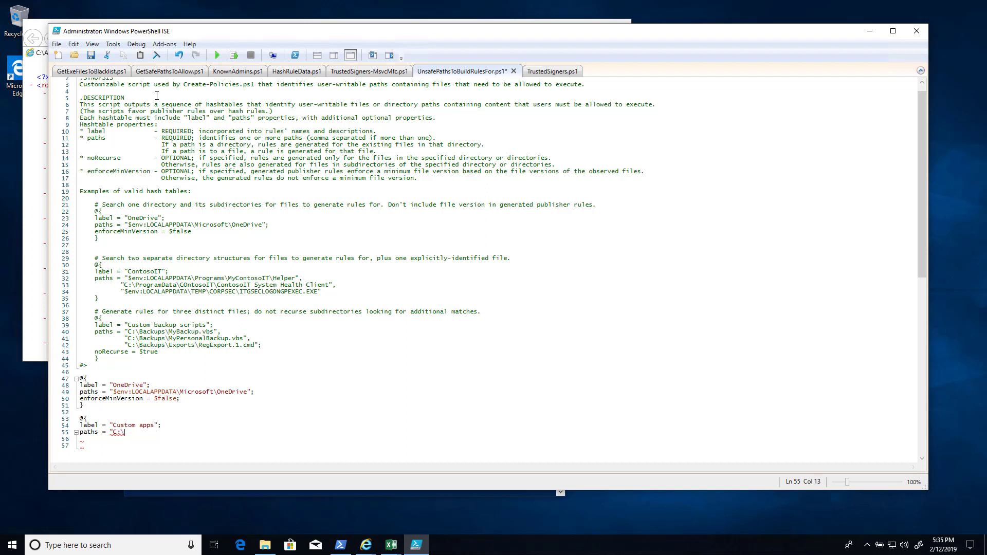
pyautogui.write('Apps')
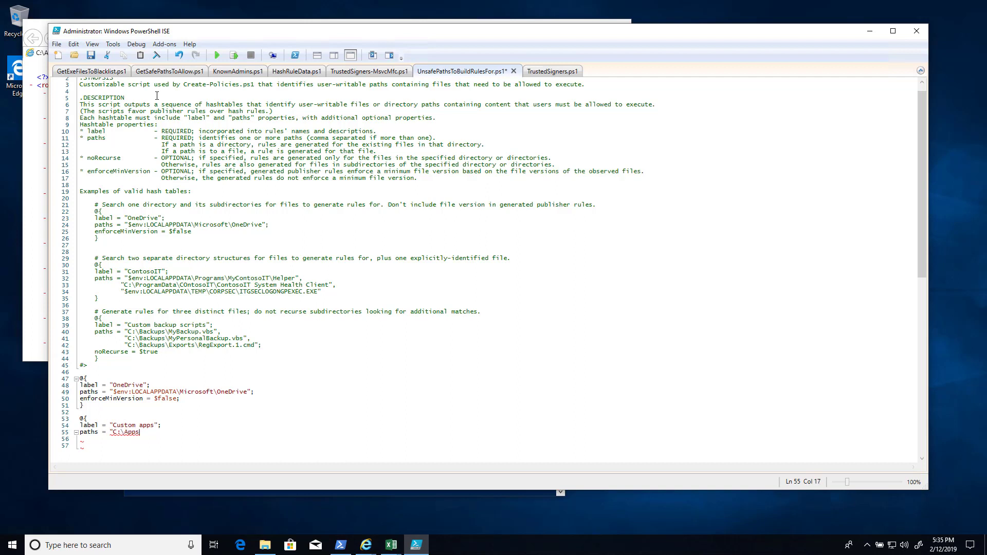
pyautogui.write(';')
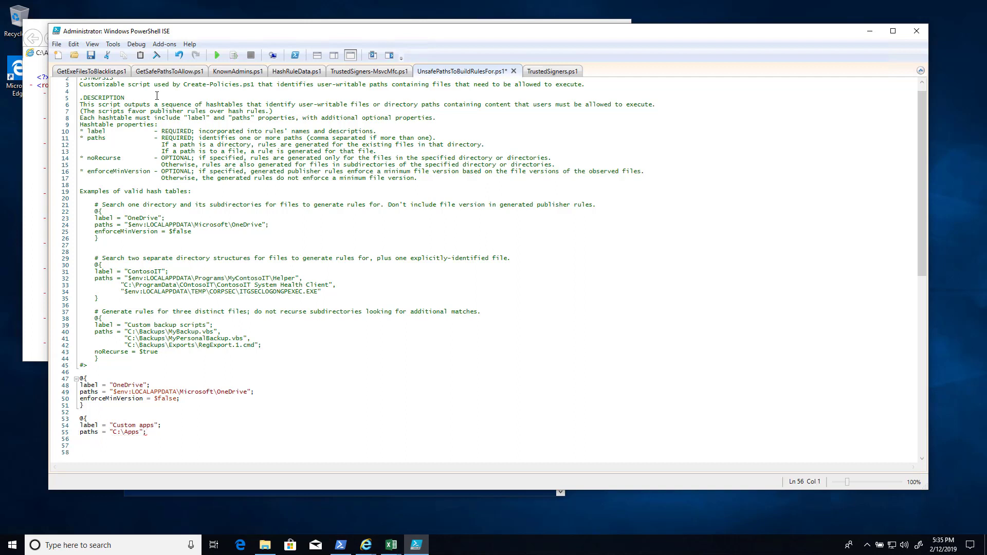
pyautogui.write('enr')
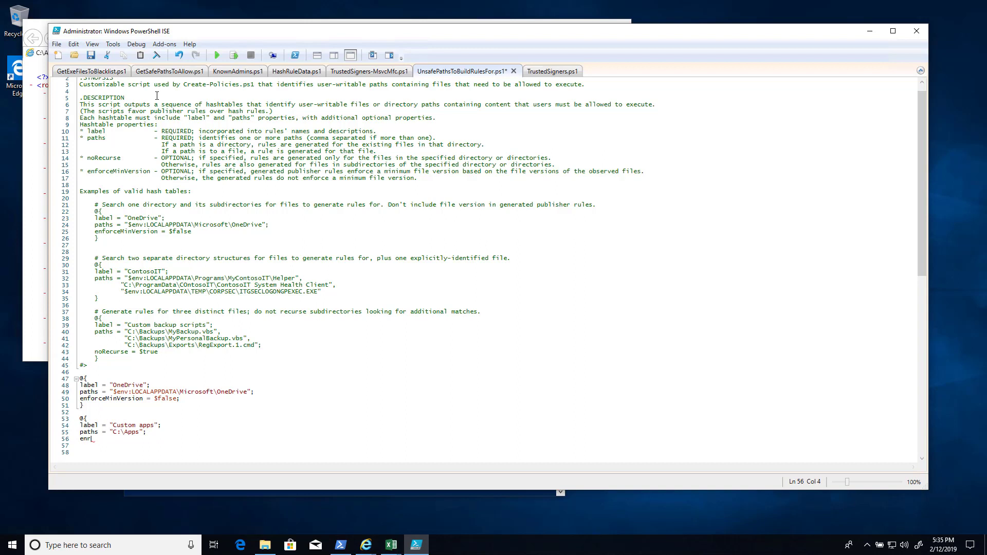
pyautogui.write('forceMinVersion = $false;')
pyautogui.click(496, 445)
pyautogui.write('}')
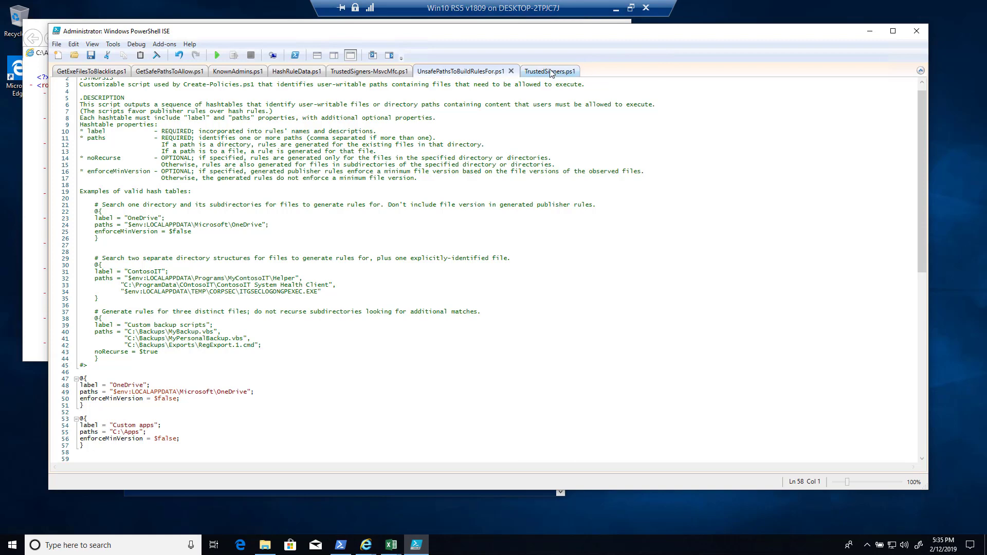
# Review TrustedSigners.ps1's MSVC/MFC include line, then look through TrustedSigners-MsvcMfc.ps1's runtime DLL entries
pyautogui.click(550, 71)
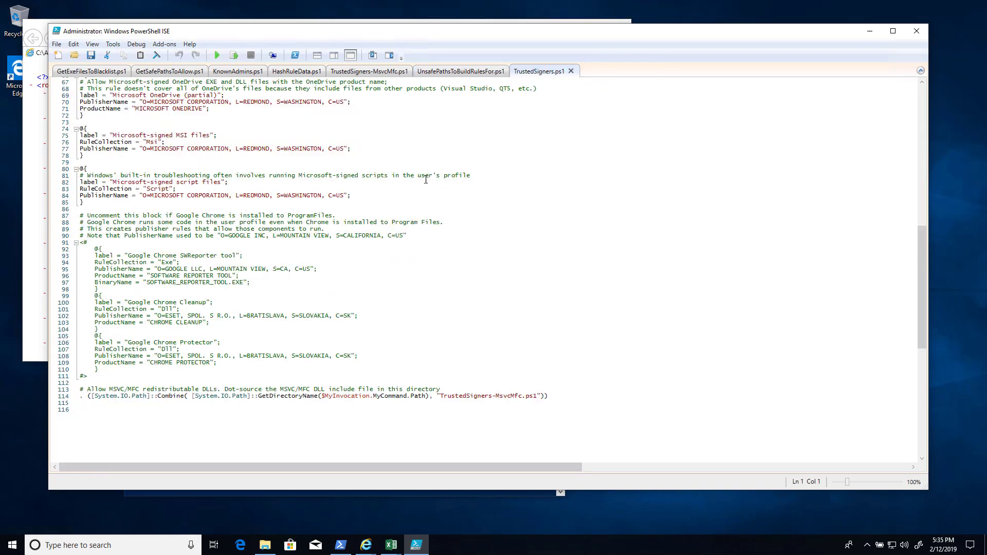
pyautogui.moveTo(329, 229)
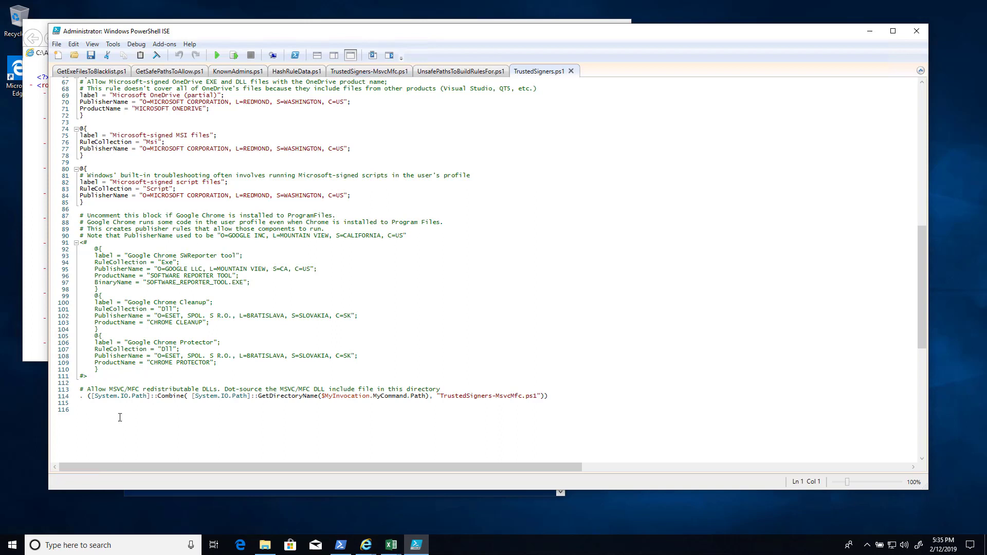
pyautogui.click(112, 399)
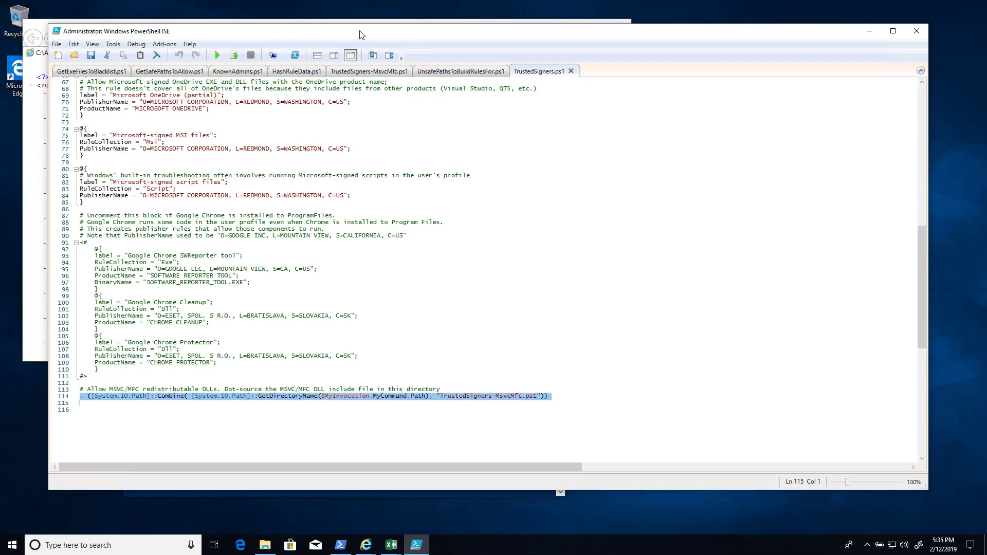
pyautogui.click(368, 71)
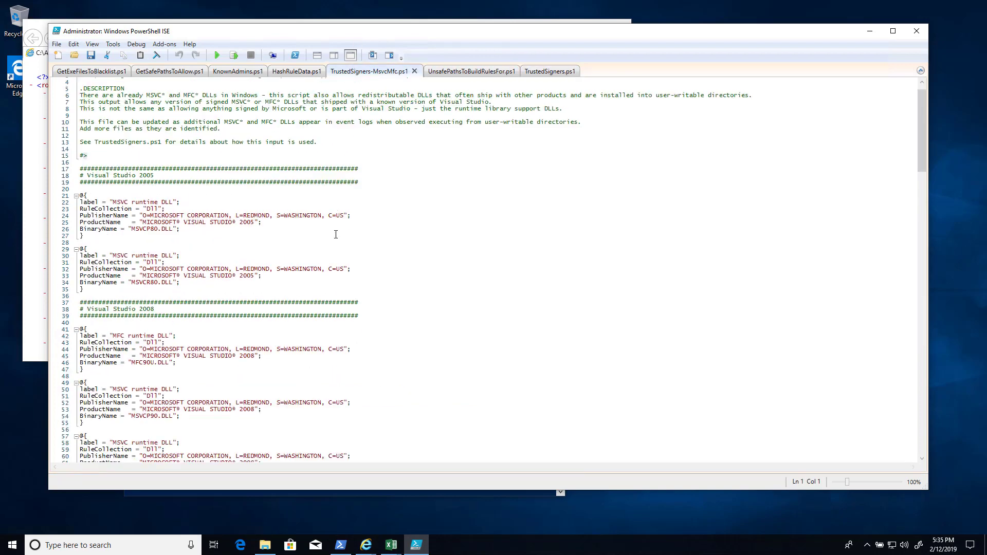
pyautogui.scroll(-3)
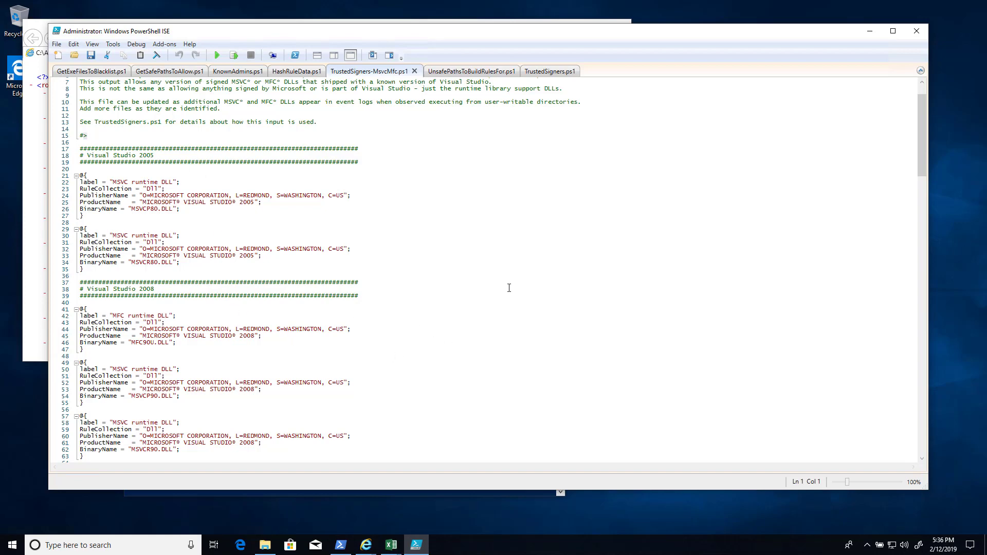
pyautogui.moveTo(673, 388)
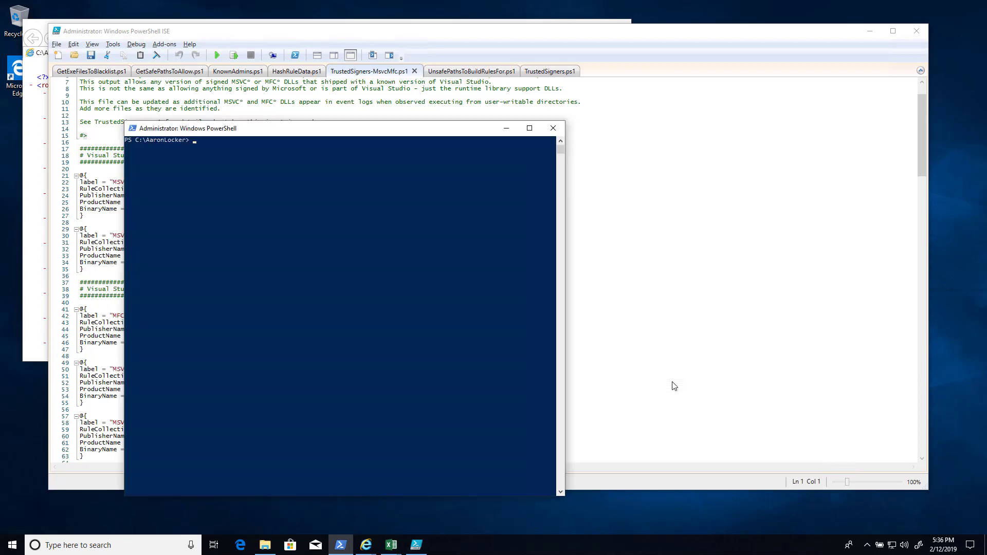
# Run .\Create-Policies.ps1 -Excel to generate the Enforce and Audit rule workbooks
pyautogui.write('.\\Create-Policies.ps1')
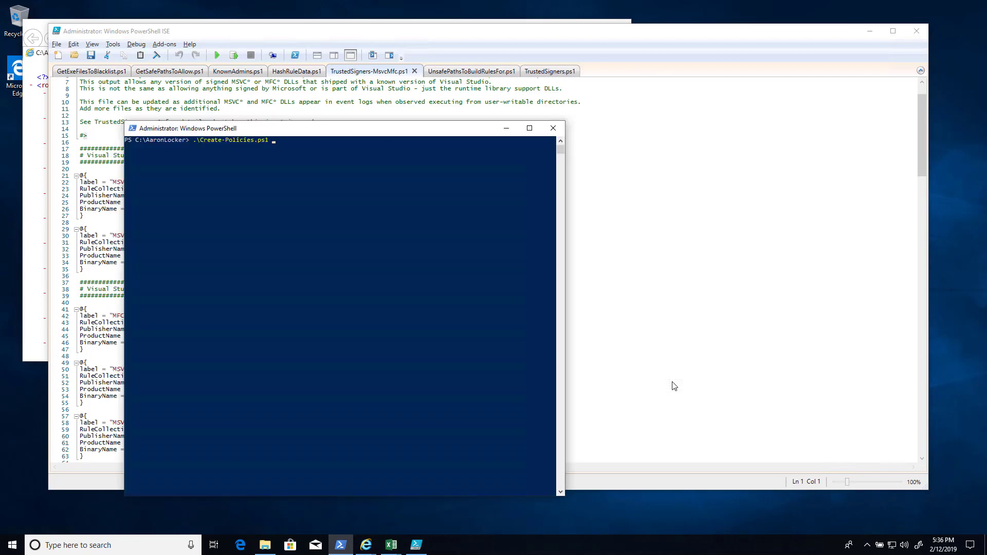
pyautogui.write('-Excel')
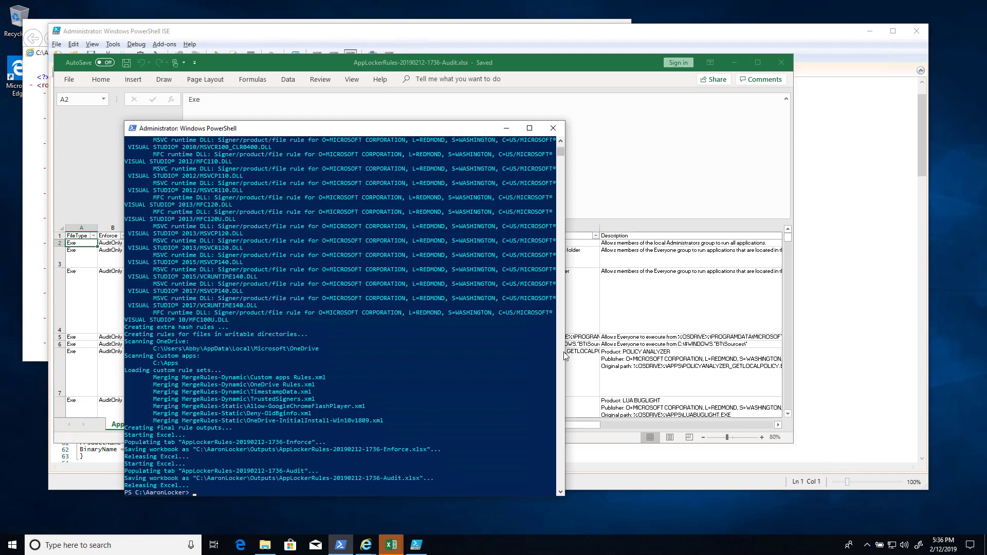
# Browse to AaronLocker's Outputs folder and select the Enforce rules workbook
pyautogui.click(264, 545)
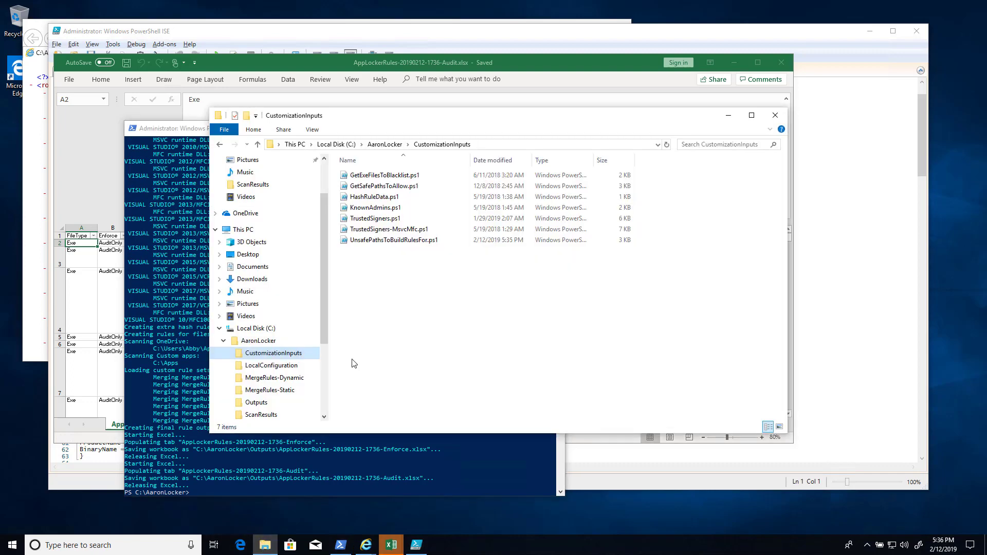
pyautogui.click(256, 402)
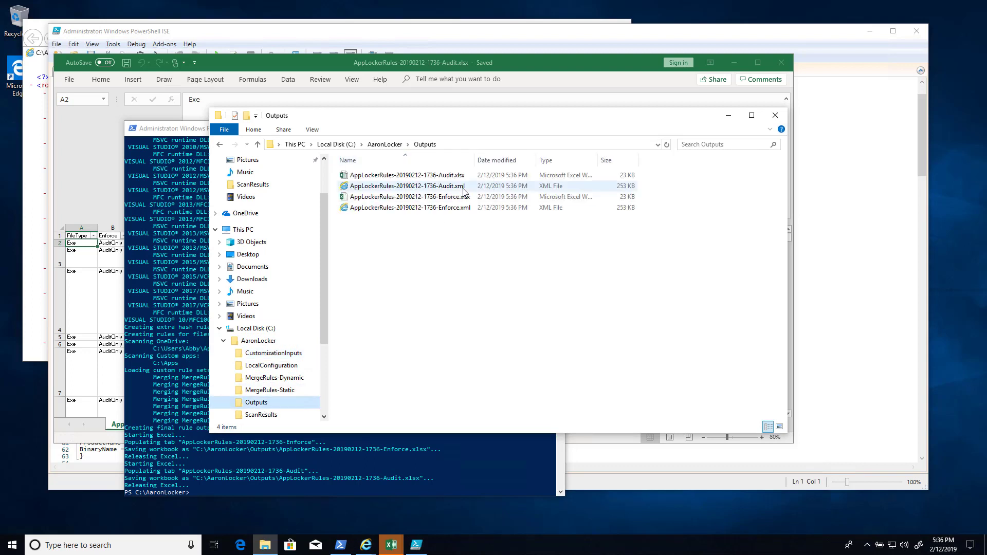
pyautogui.click(409, 206)
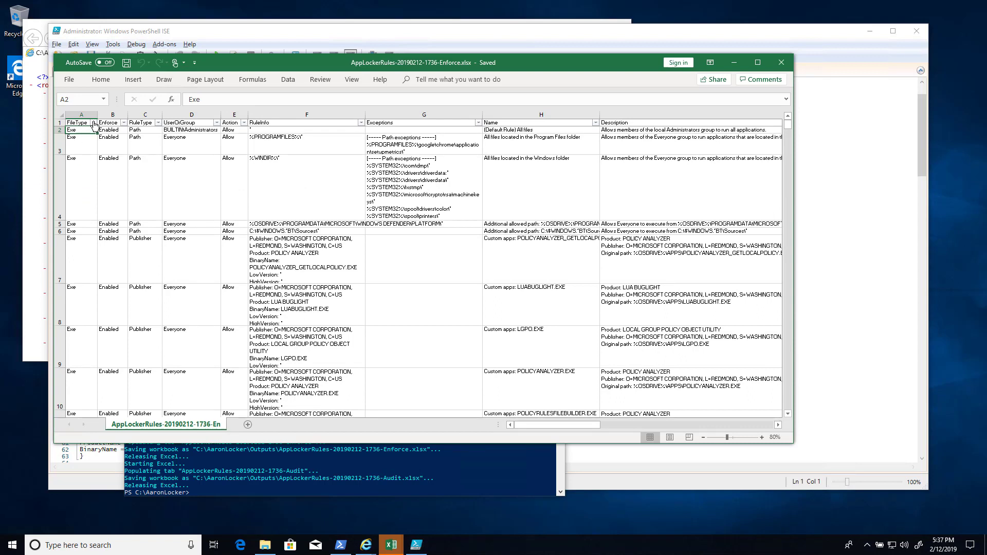
# Look through the FileType, Enforce and RuleType filters, then filter UserOrGroup to CREATOR OWNER
pyautogui.click(94, 122)
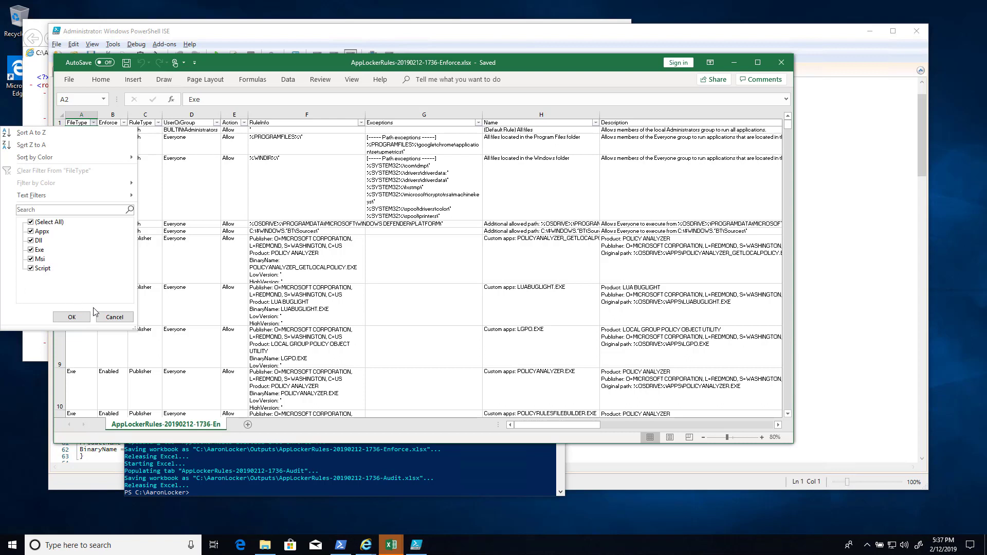
pyautogui.click(122, 122)
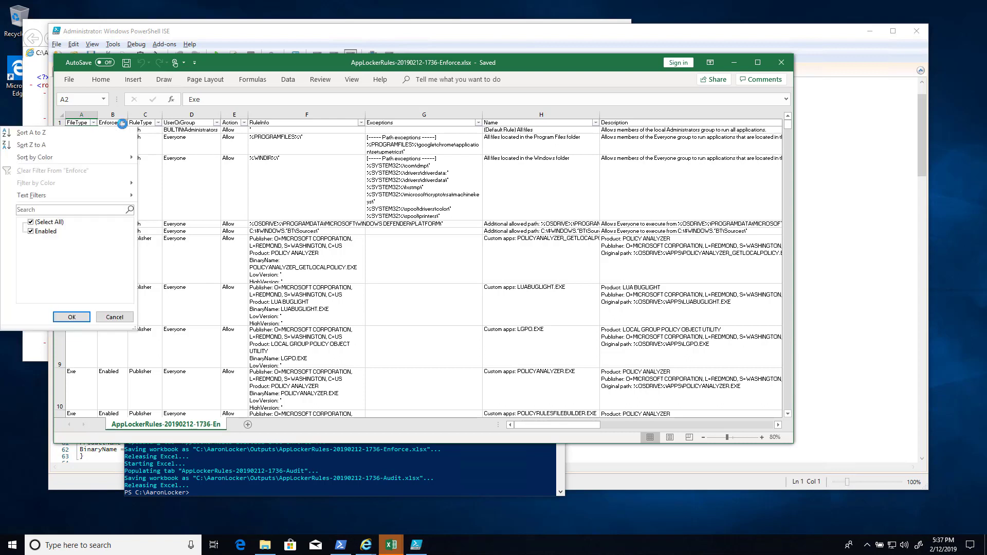
pyautogui.click(71, 317)
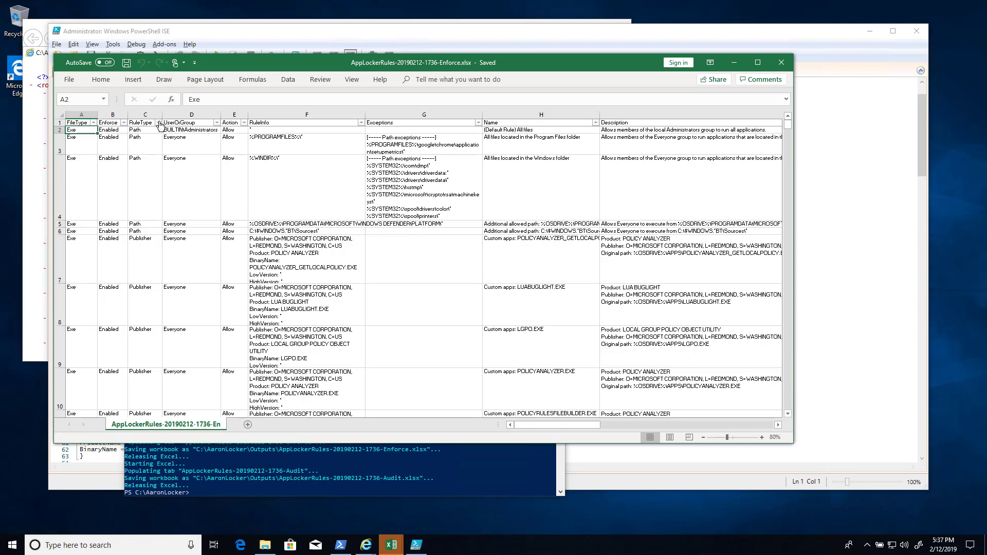
pyautogui.click(158, 123)
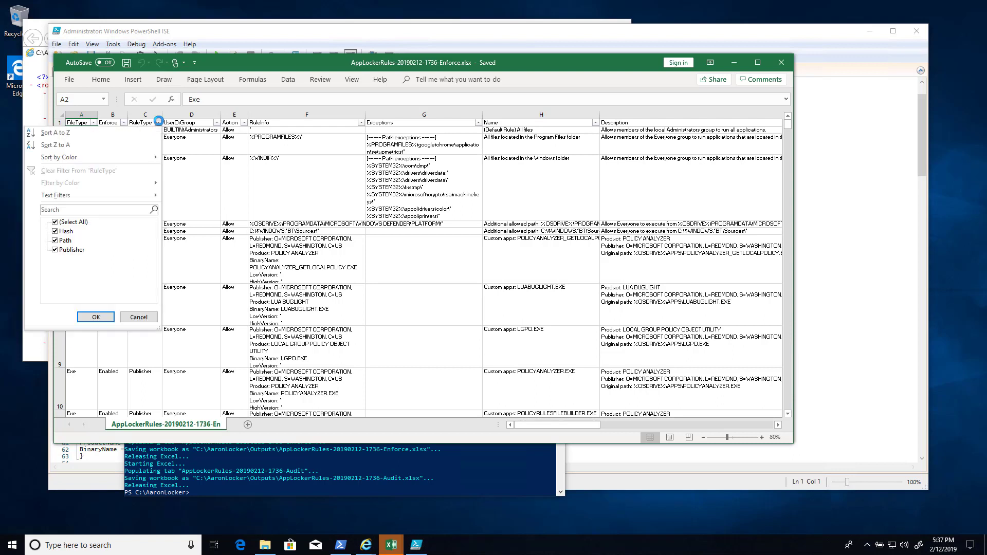
pyautogui.click(94, 316)
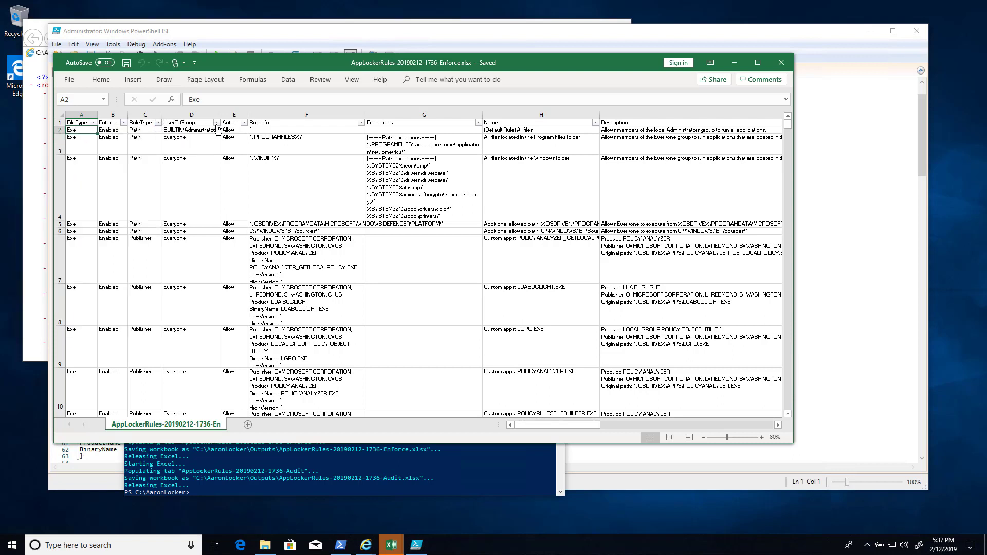
pyautogui.click(217, 129)
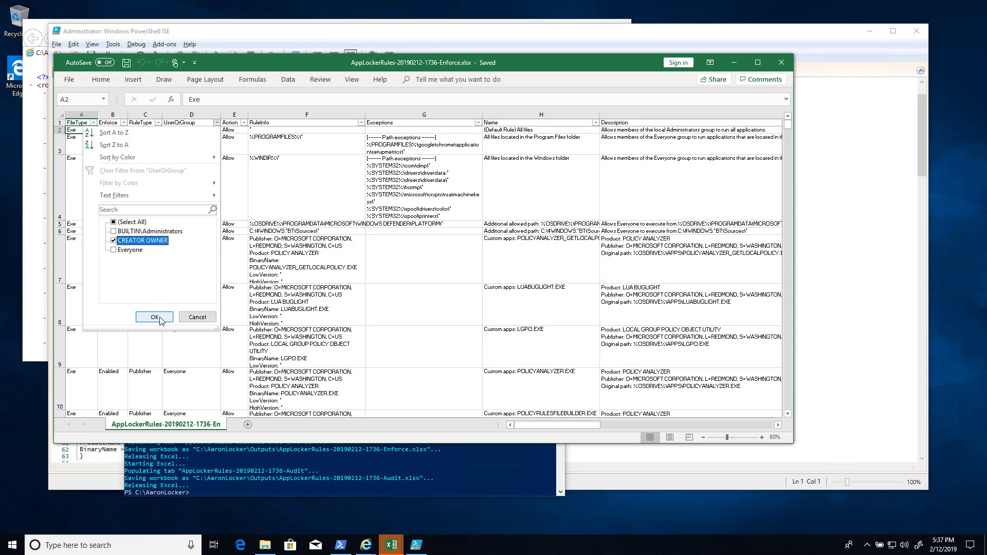
pyautogui.click(153, 316)
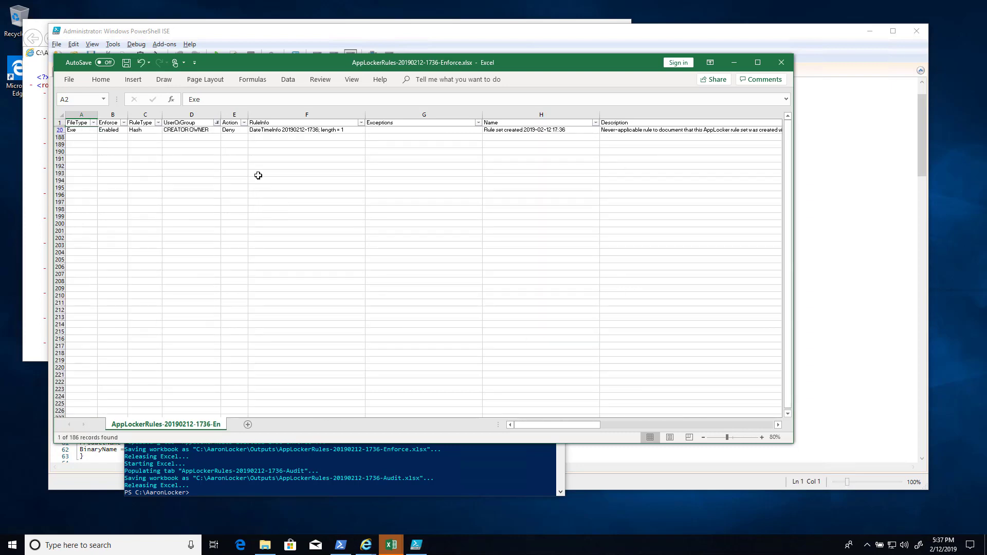
# Read the RuleInfo and Name of the single CREATOR OWNER deny hash rule
pyautogui.click(306, 130)
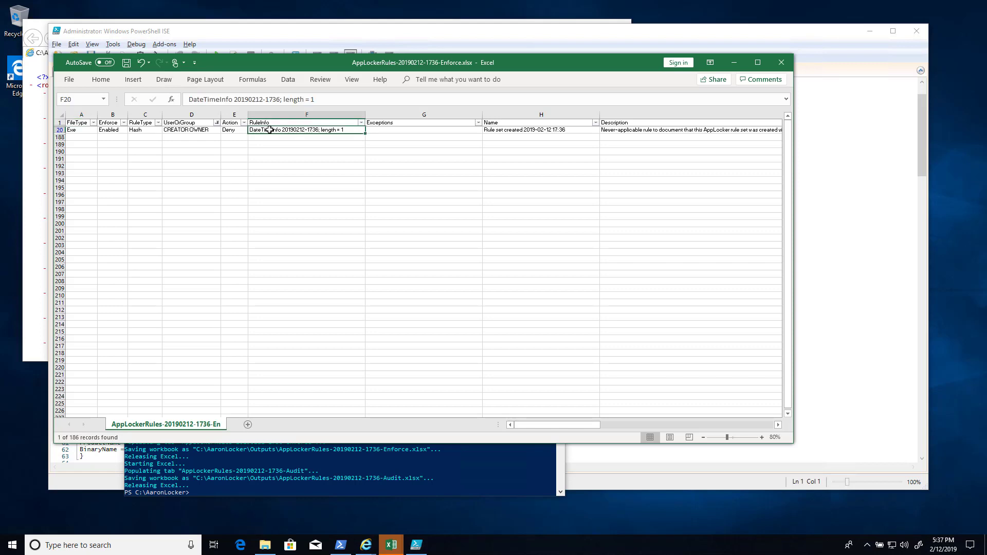
pyautogui.click(540, 130)
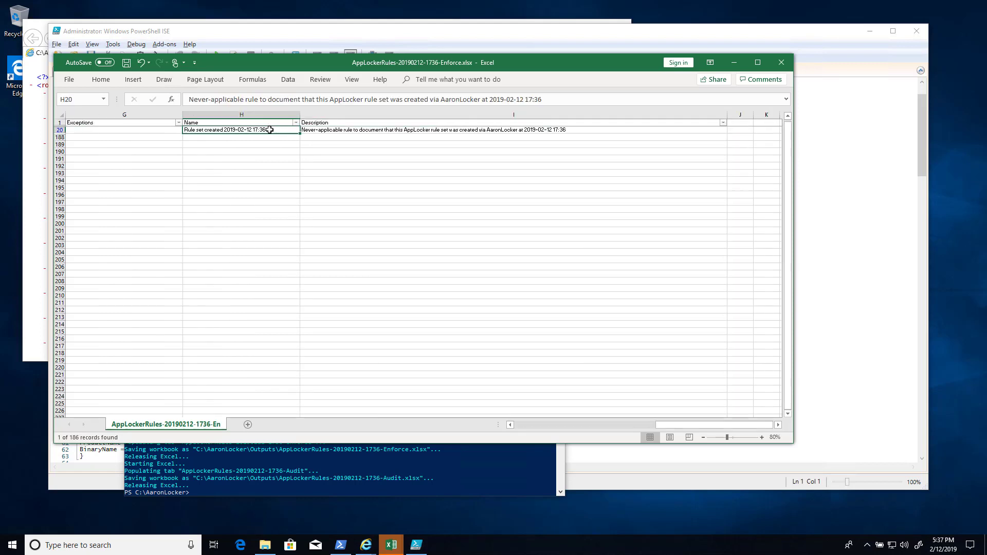
pyautogui.hscroll(-3)
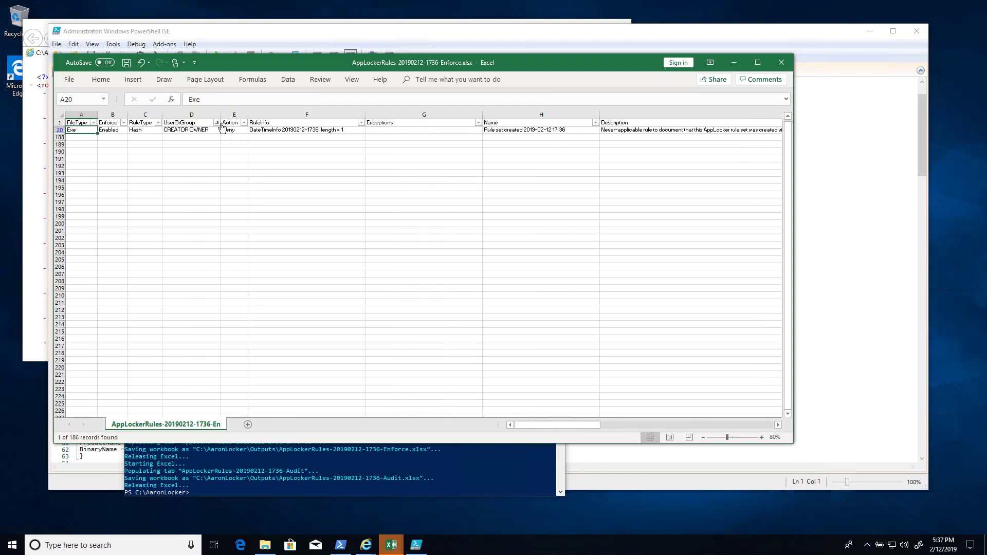
pyautogui.click(217, 123)
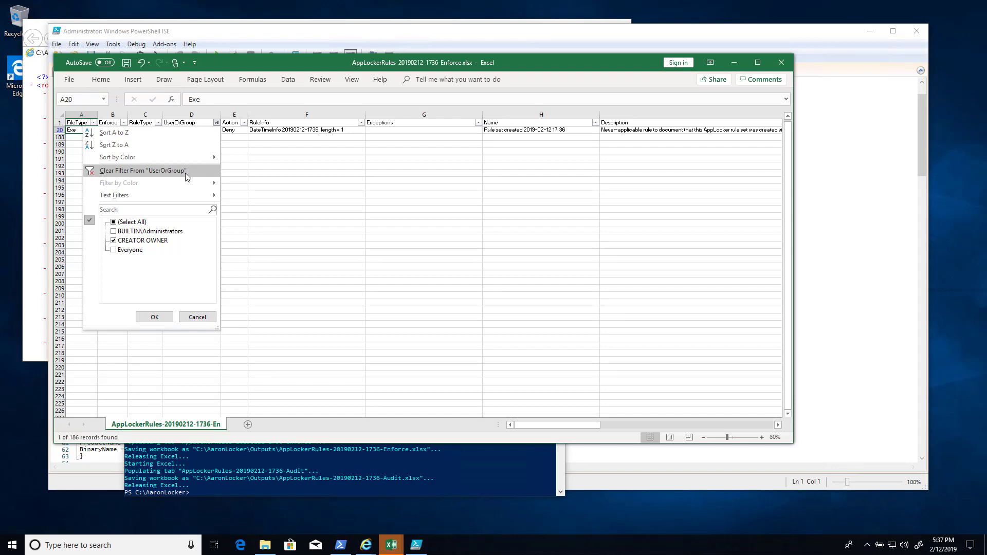
# Filter UserOrGroup to BUILTIN\Administrators, then to Everyone only
pyautogui.click(142, 171)
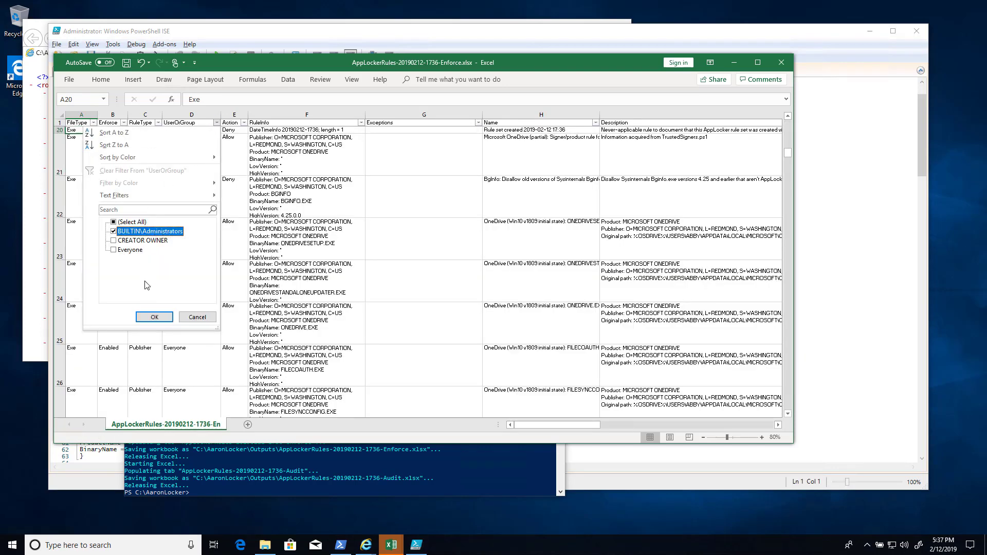
pyautogui.click(153, 317)
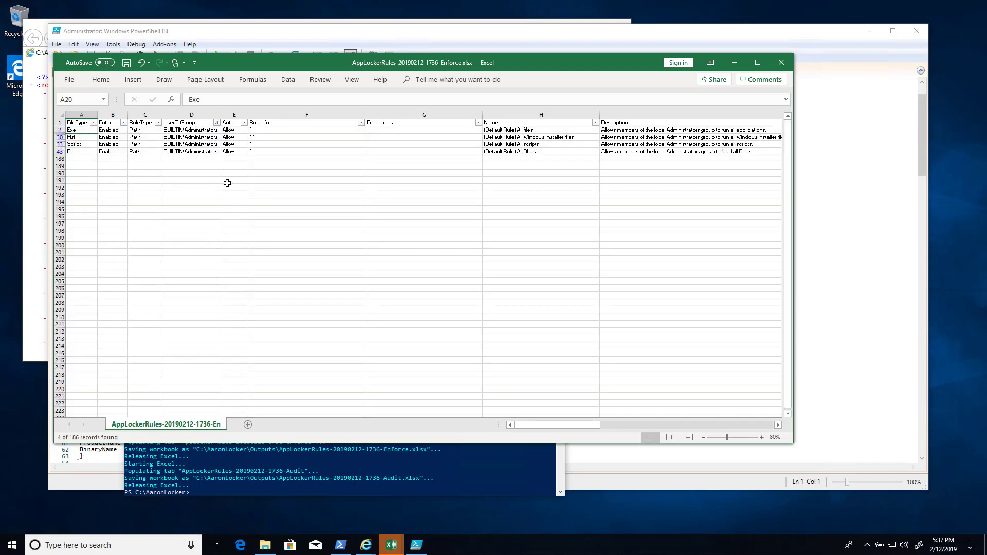
pyautogui.moveTo(279, 130)
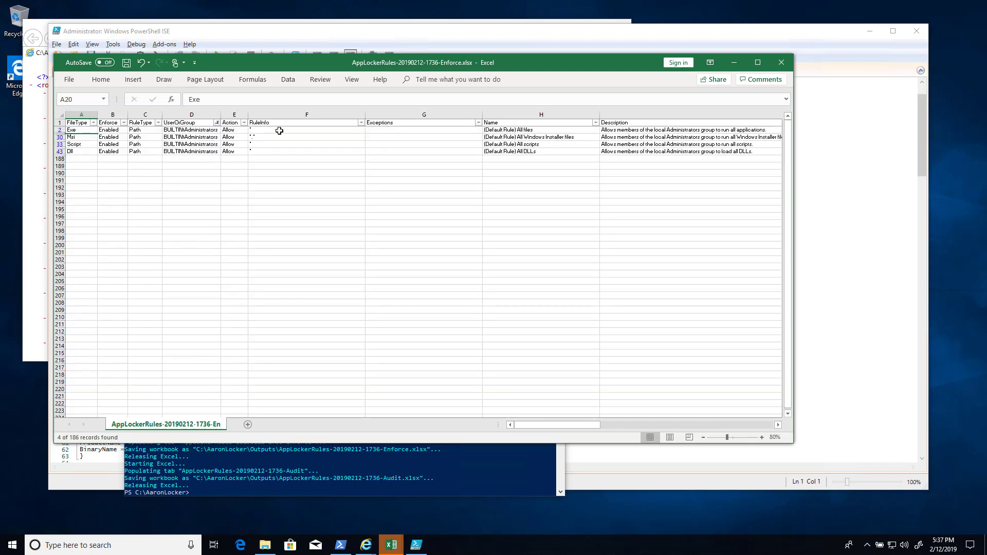
pyautogui.click(217, 123)
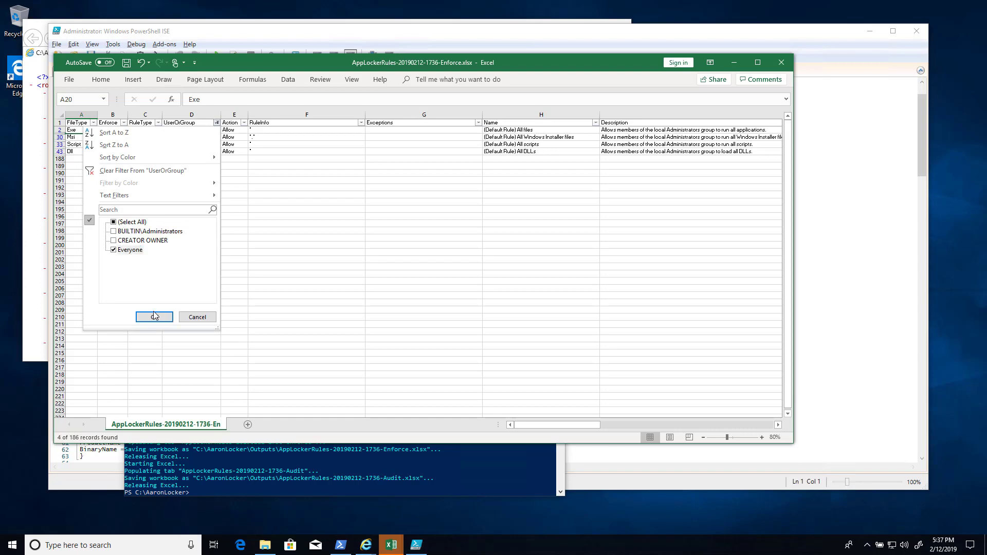
pyautogui.click(153, 317)
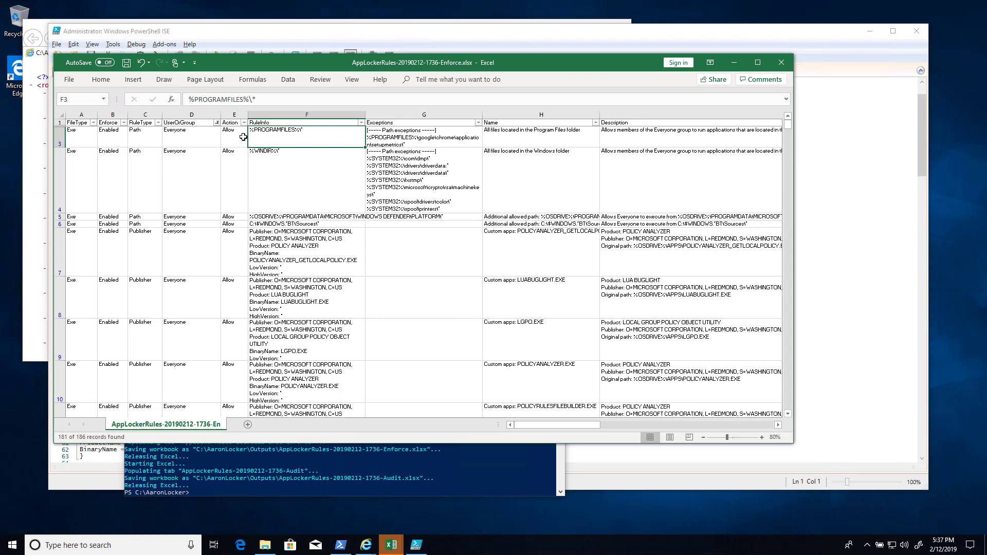
pyautogui.moveTo(397, 136)
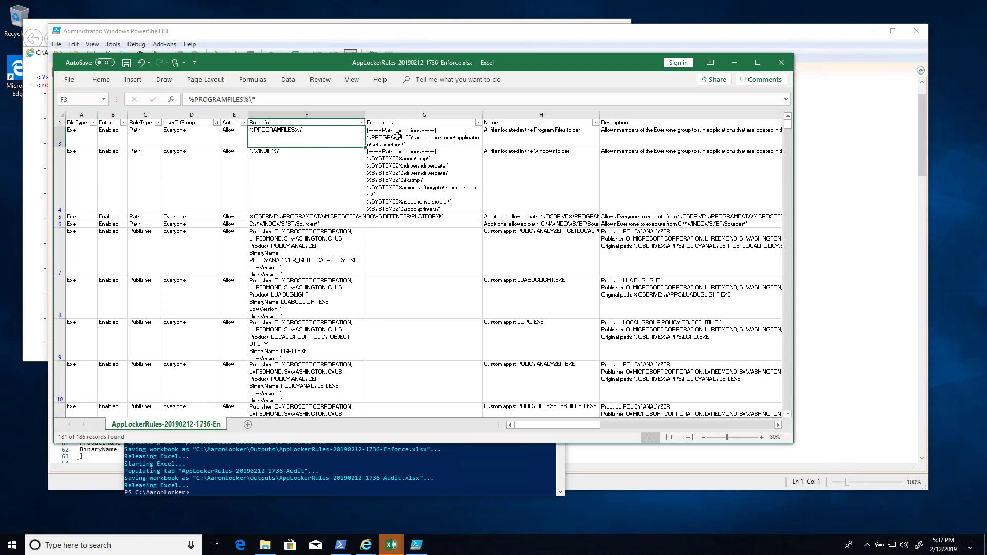
# Read the Program Files and Windows folder path exceptions of the Everyone rules
pyautogui.click(423, 136)
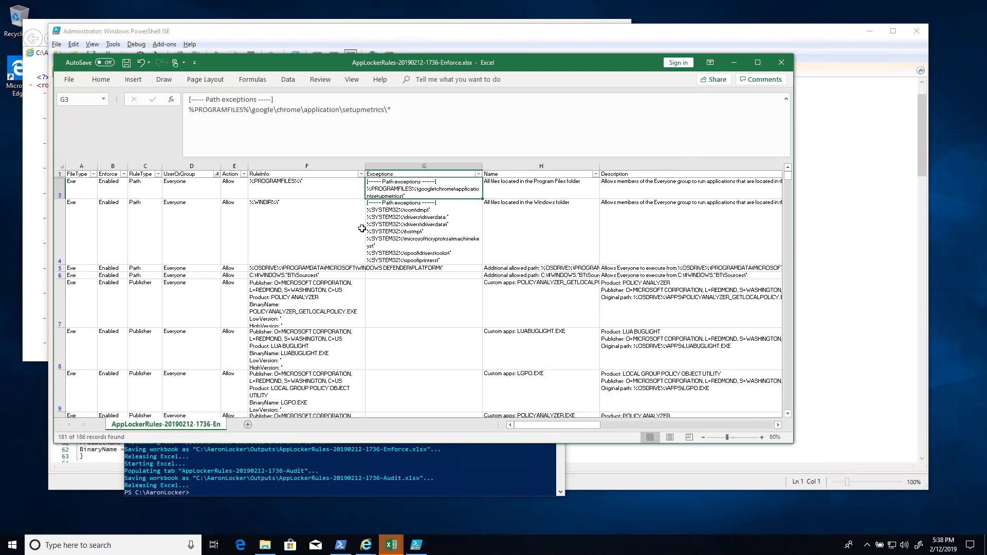
pyautogui.click(423, 234)
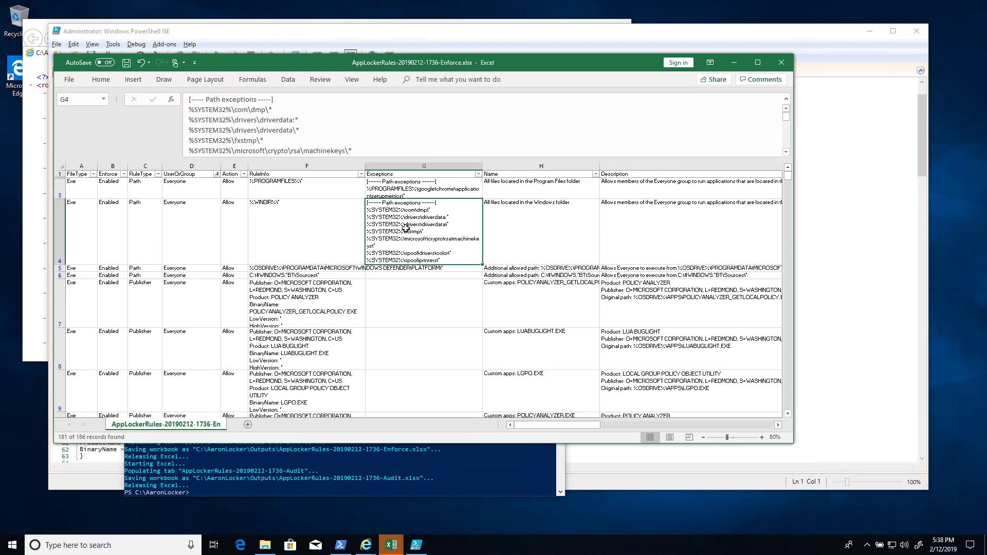
pyautogui.moveTo(357, 257)
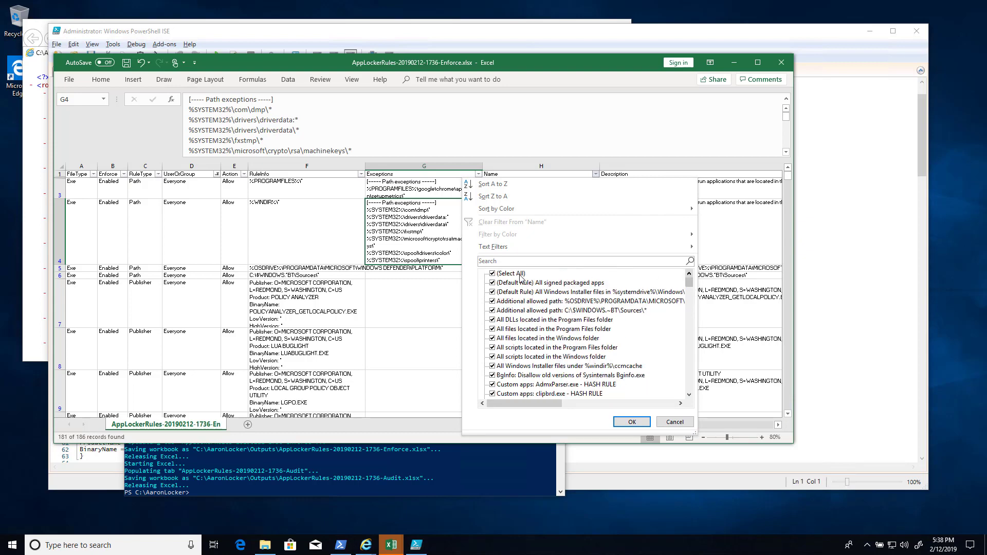
# Filter the Name column to only the "custom apps" rules
pyautogui.click(492, 274)
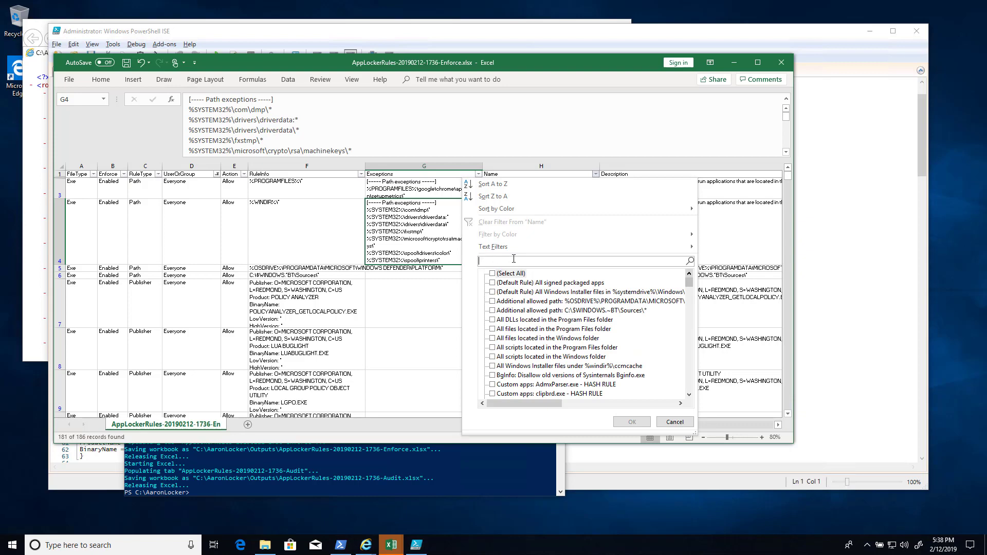
pyautogui.write('custom apps')
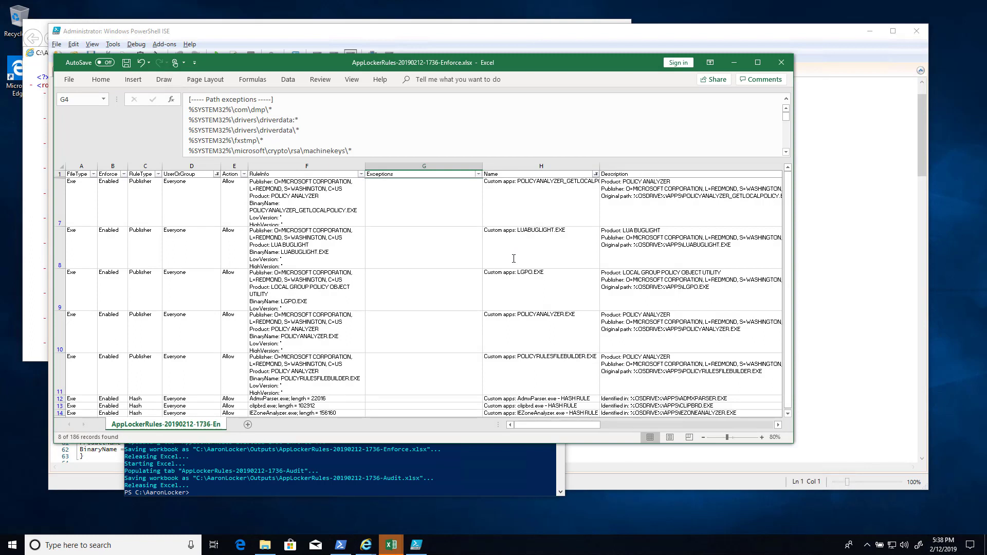
pyautogui.moveTo(438, 259)
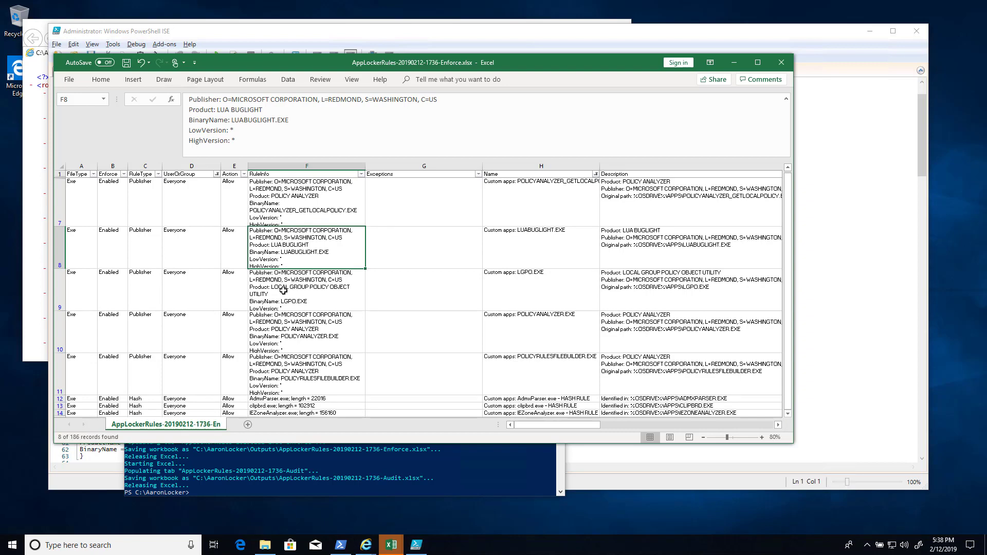
pyautogui.moveTo(394, 214)
pyautogui.write('c')
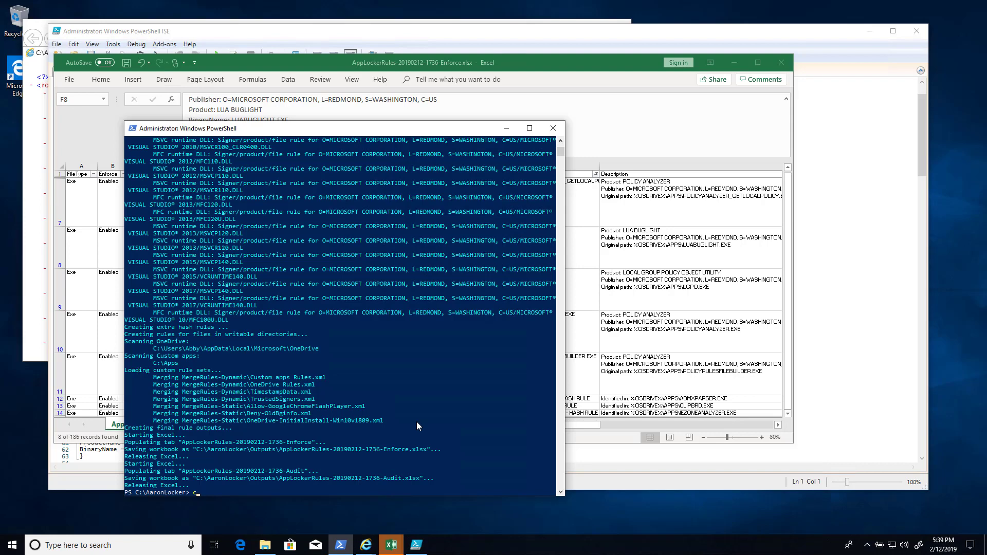
# Change to LocalConfiguration, list it, and run ConfigureForAppLocker.ps1
pyautogui.write('d')
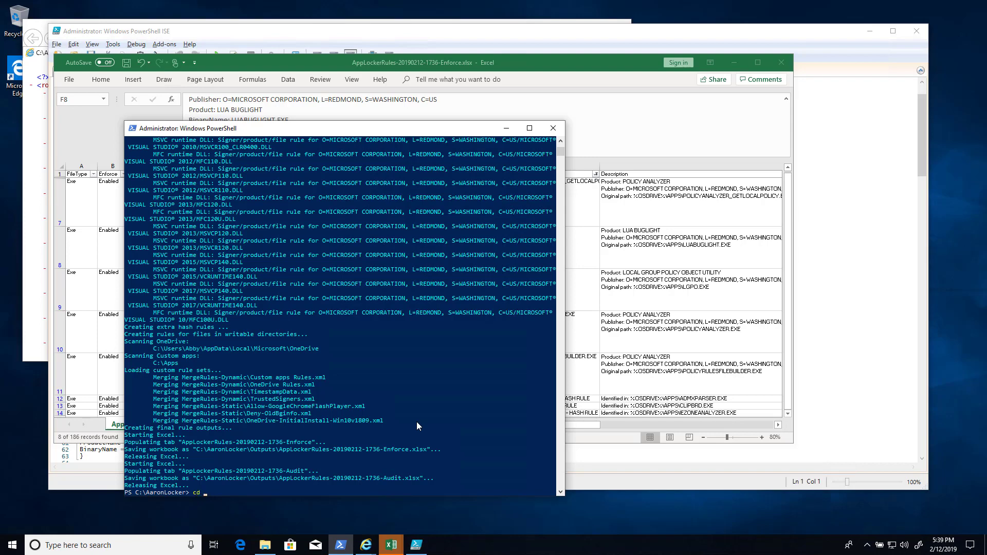
pyautogui.write('cd .\\LocalConfiguration\\')
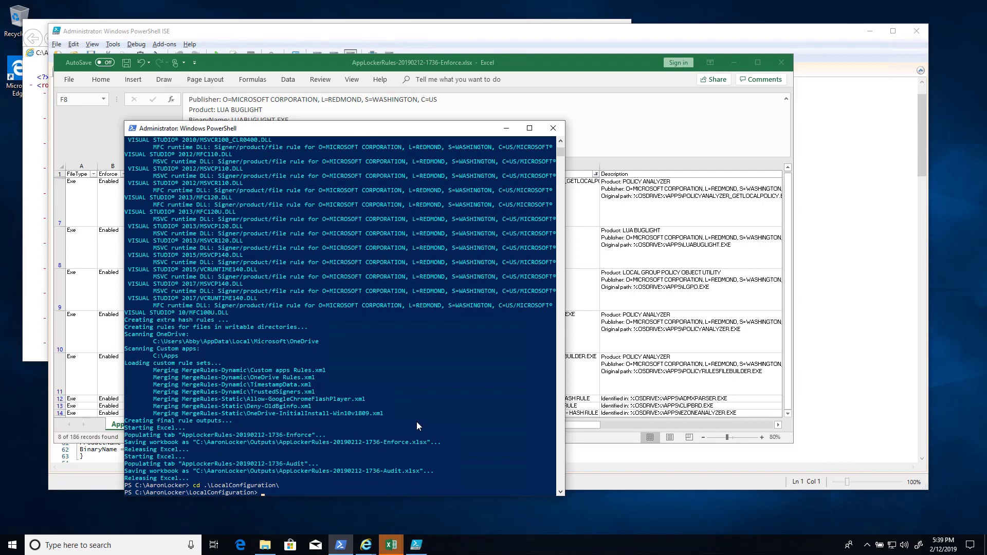
pyautogui.write('dir')
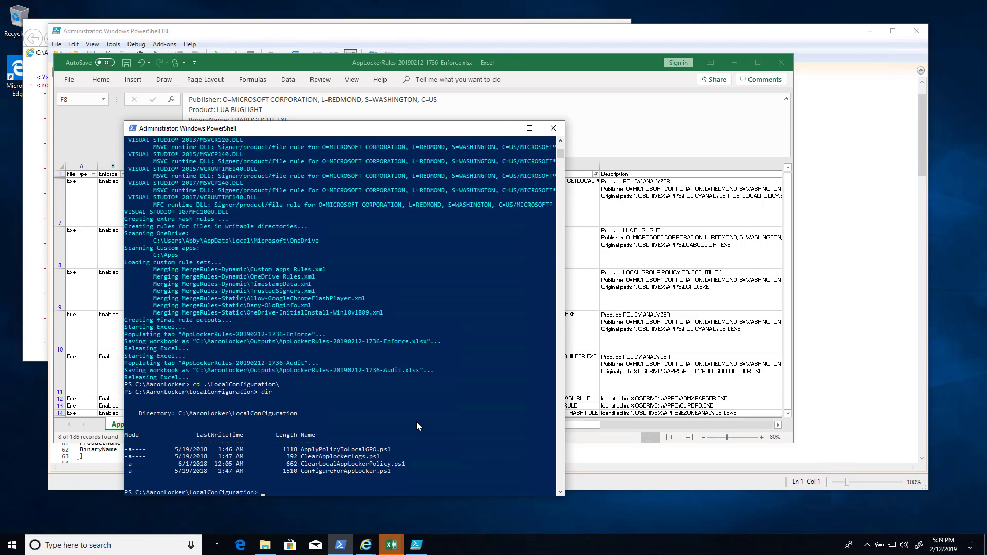
pyautogui.write('.\\ConfigureForAppLocker.ps1')
pyautogui.write('.\\ApplyPolicyToLocalGPO.ps1')
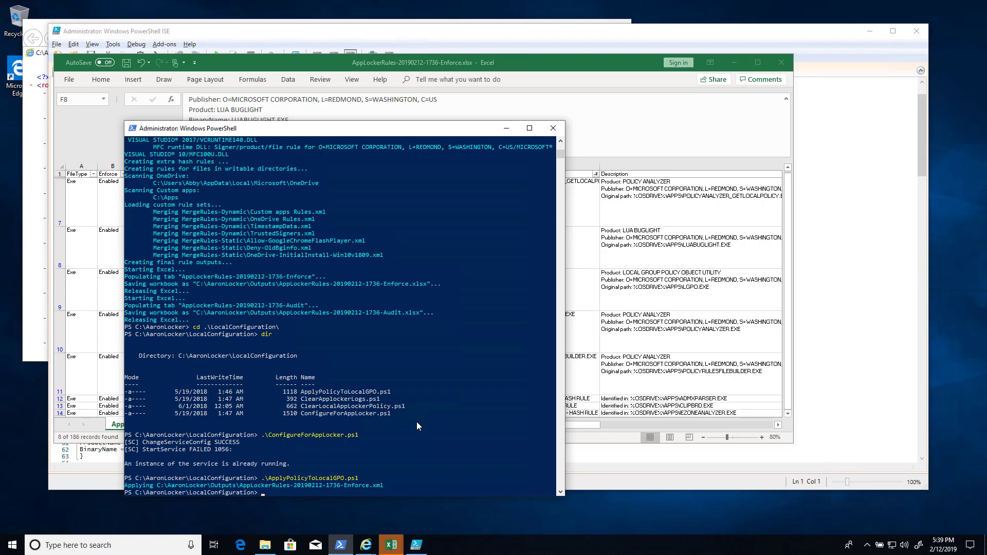
# Apply the policy to the local GPO and launch Local Security Policy via secpol.msc
pyautogui.write('secpol.msc')
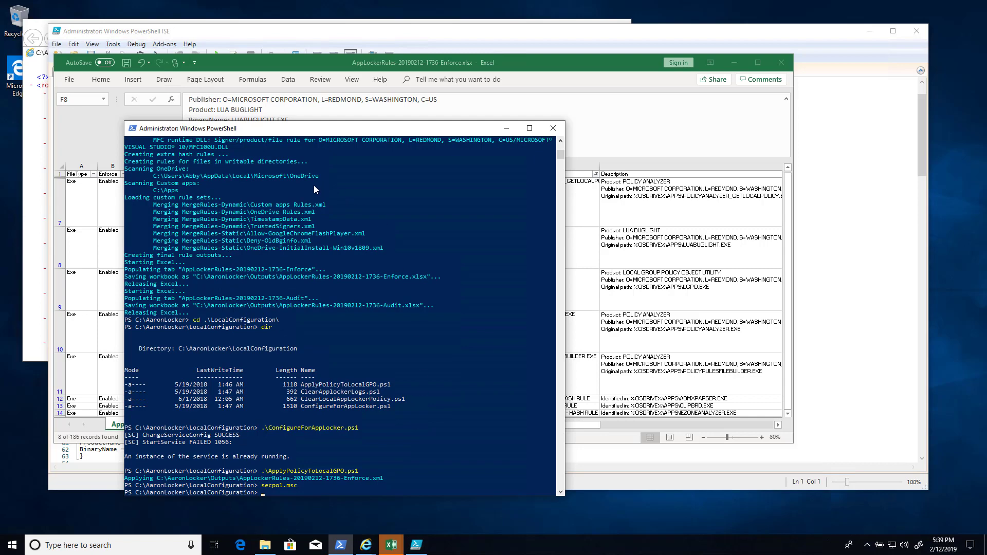
pyautogui.moveTo(199, 186)
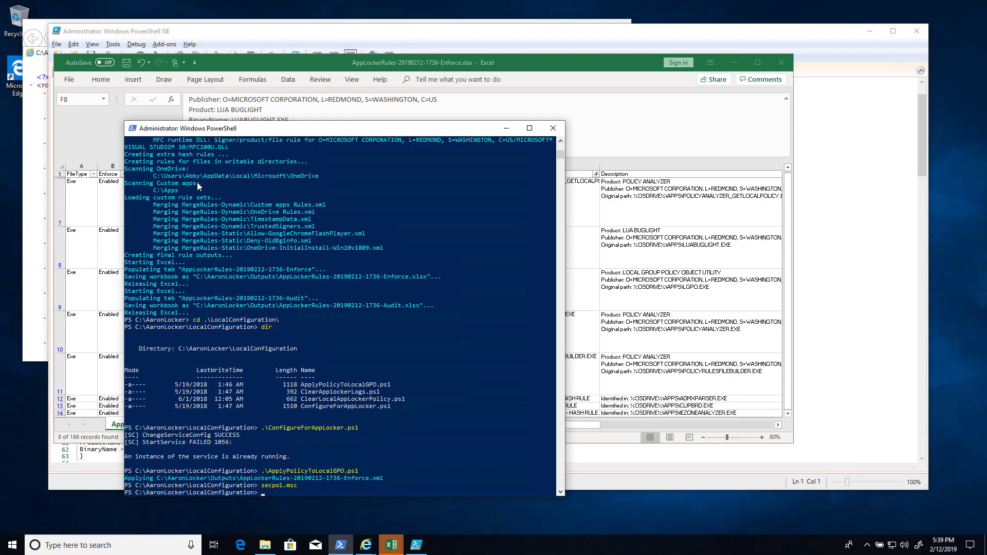
pyautogui.press('enter')
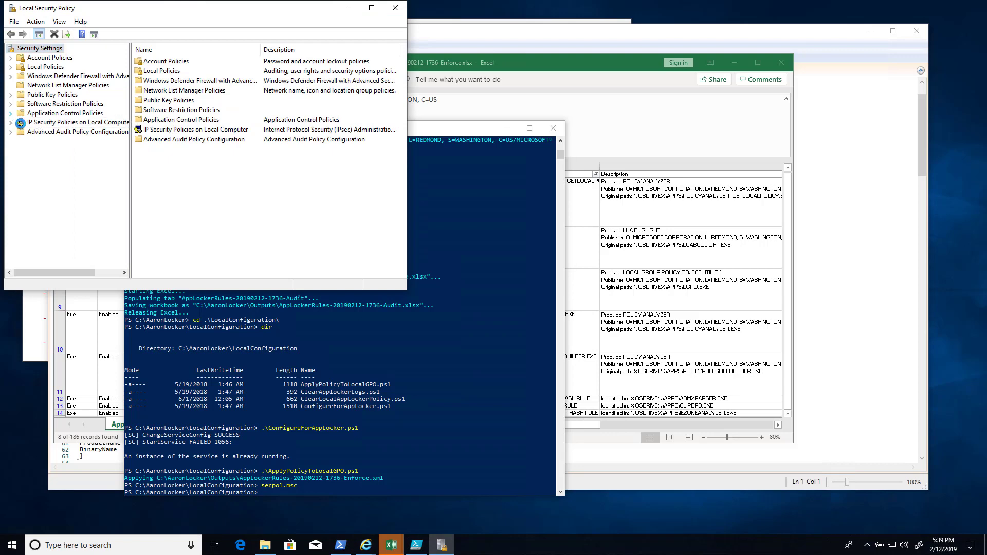
# Inspect the applied AppLocker executable rules sorted by name and the LGPO.EXE Custom apps rule's properties
pyautogui.click(10, 113)
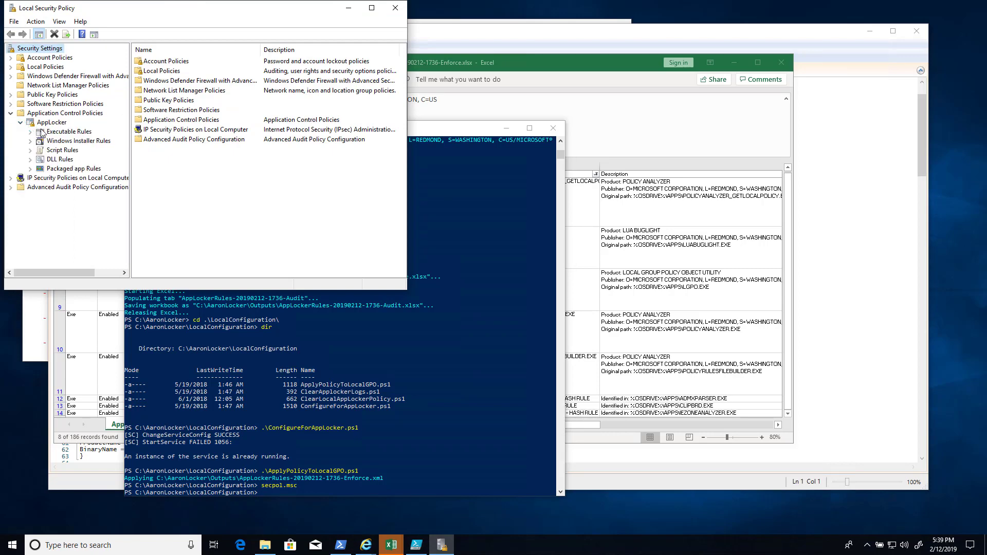
pyautogui.click(68, 131)
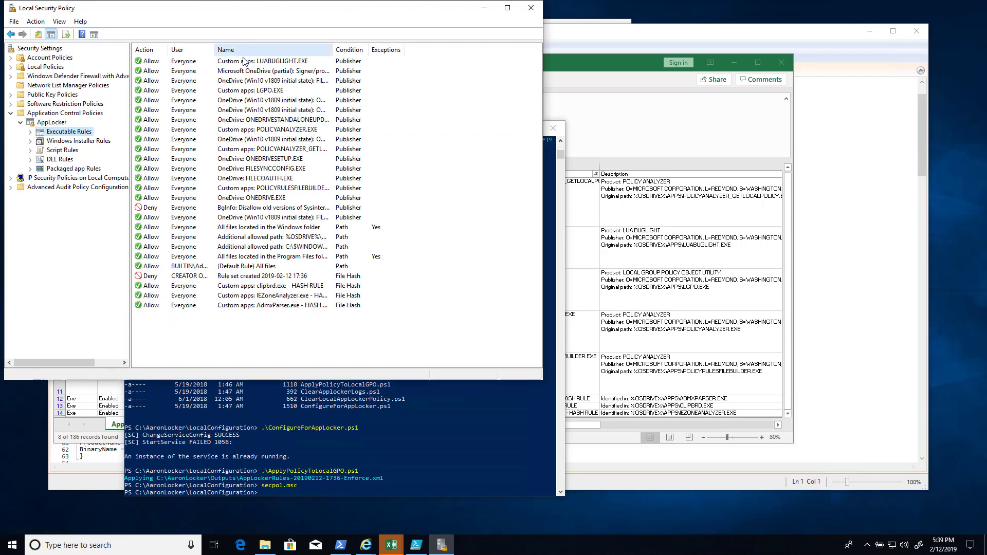
pyautogui.click(225, 50)
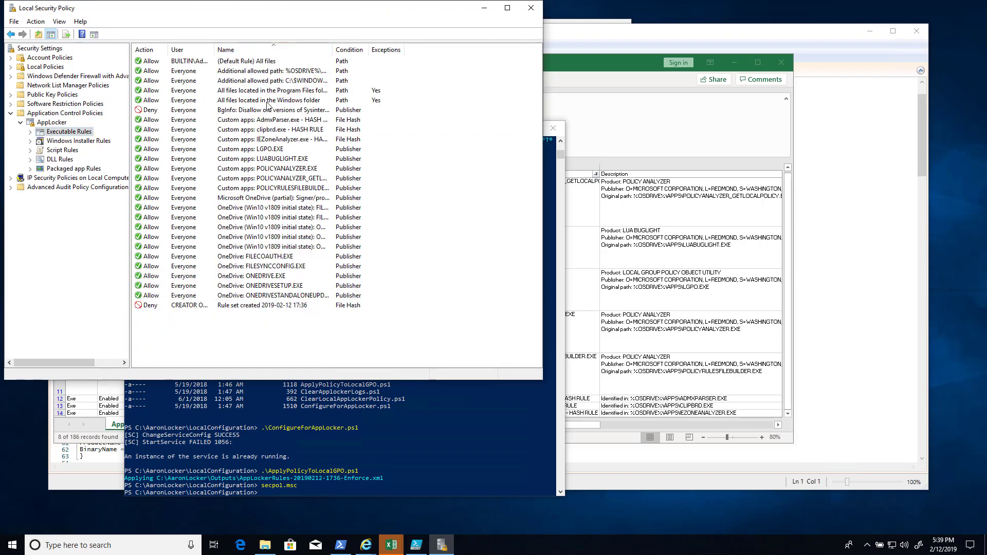
pyautogui.doubleClick(271, 148)
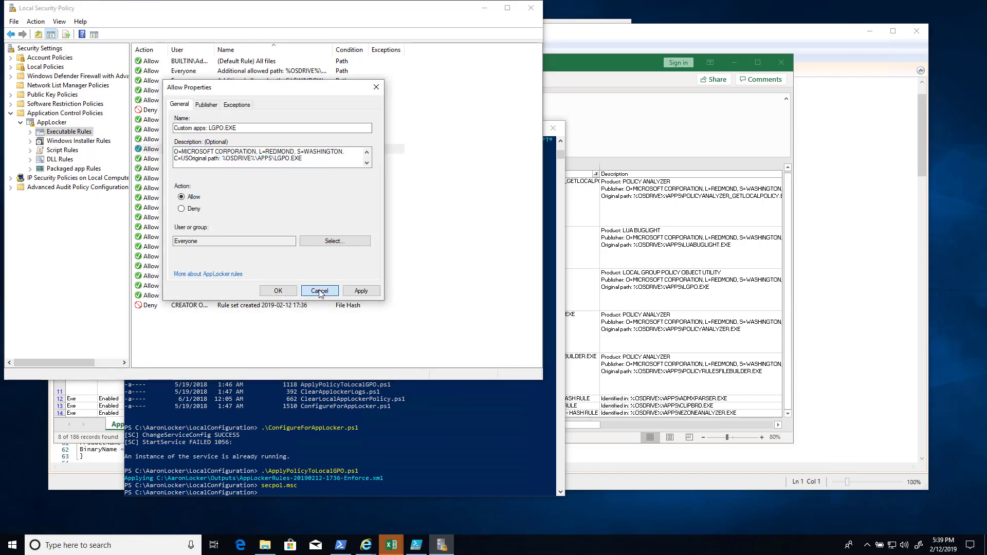
pyautogui.click(319, 290)
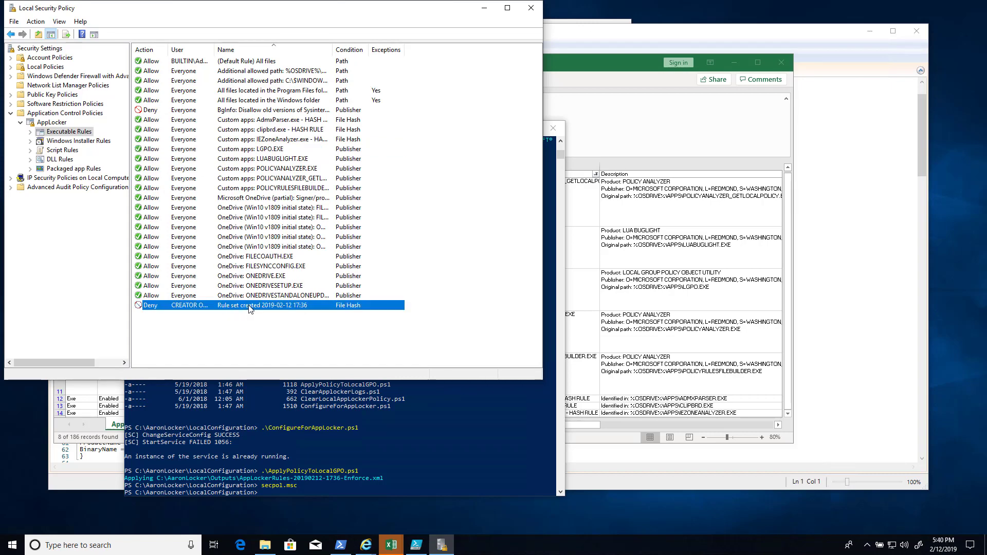
pyautogui.moveTo(356, 345)
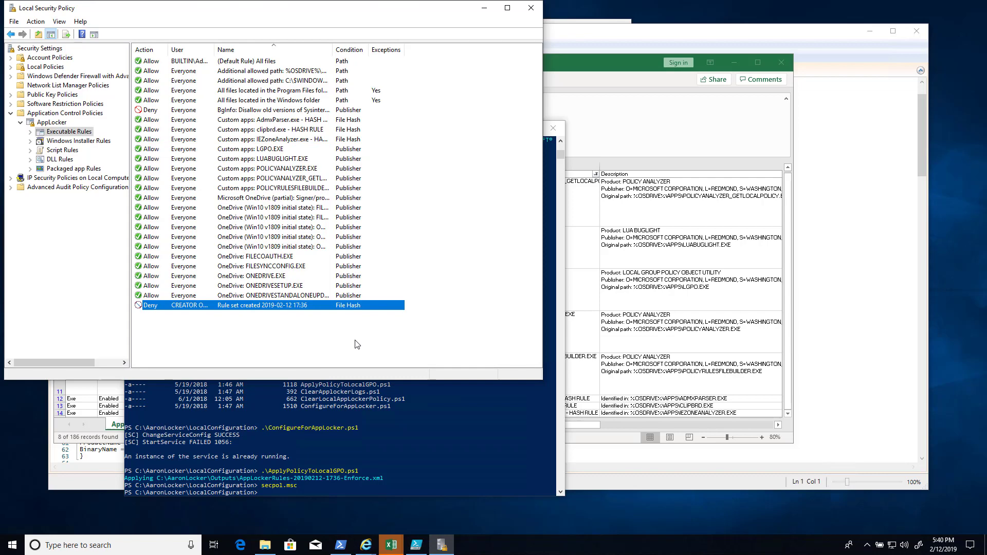